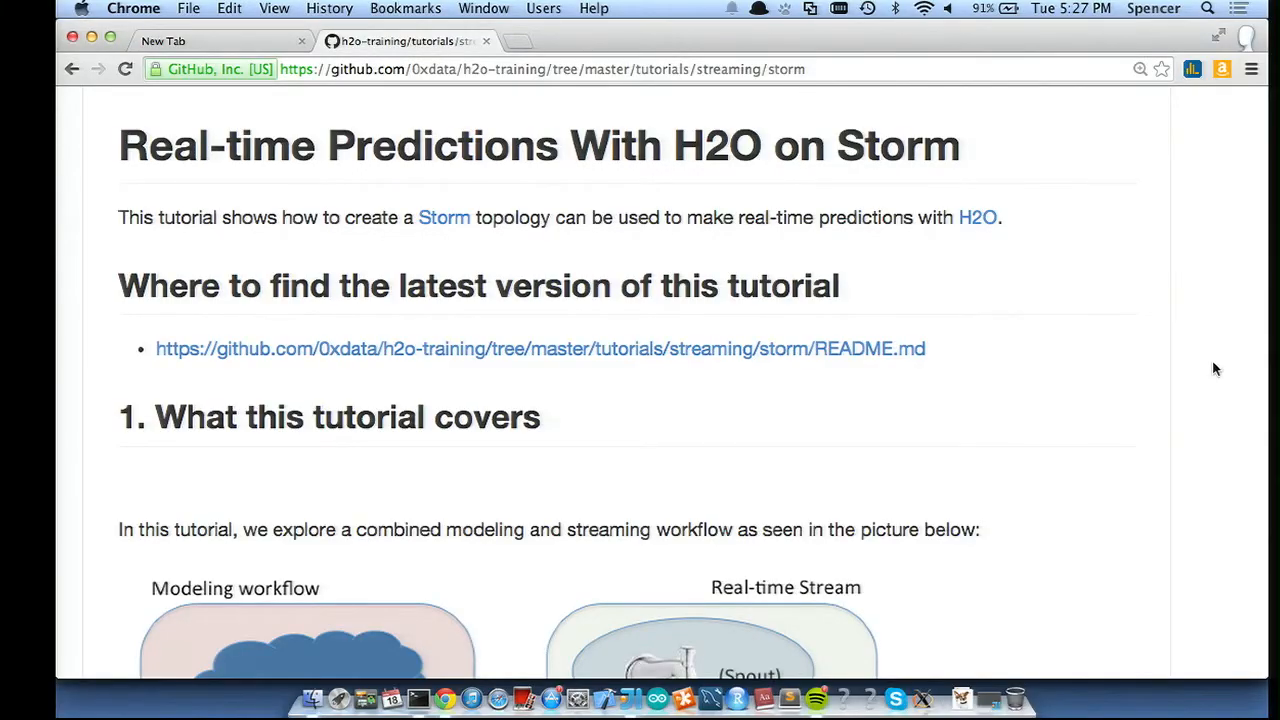
{"action": "mouse_move", "coordinate": [1177, 369]}
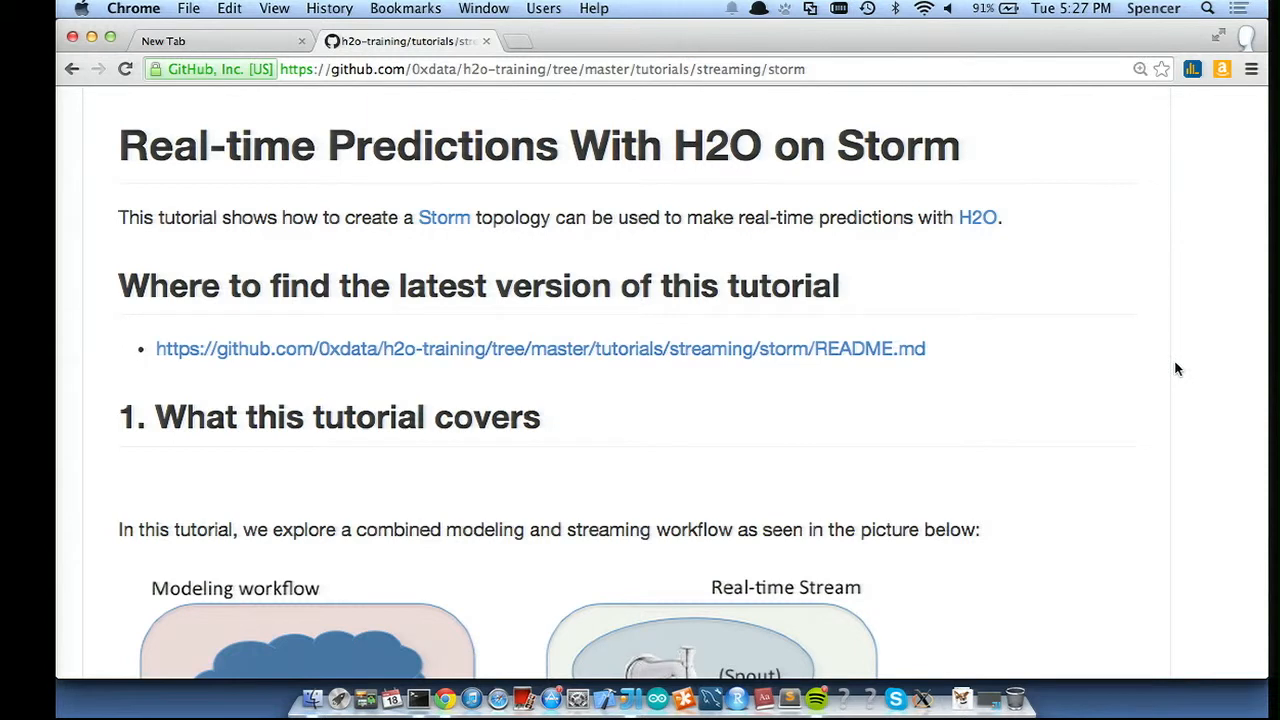
- Read the Storm tutorial's introduction, workflow diagram and step list, reaching software installation
{"action": "scroll", "scroll_direction": "down", "scroll_amount": 3}
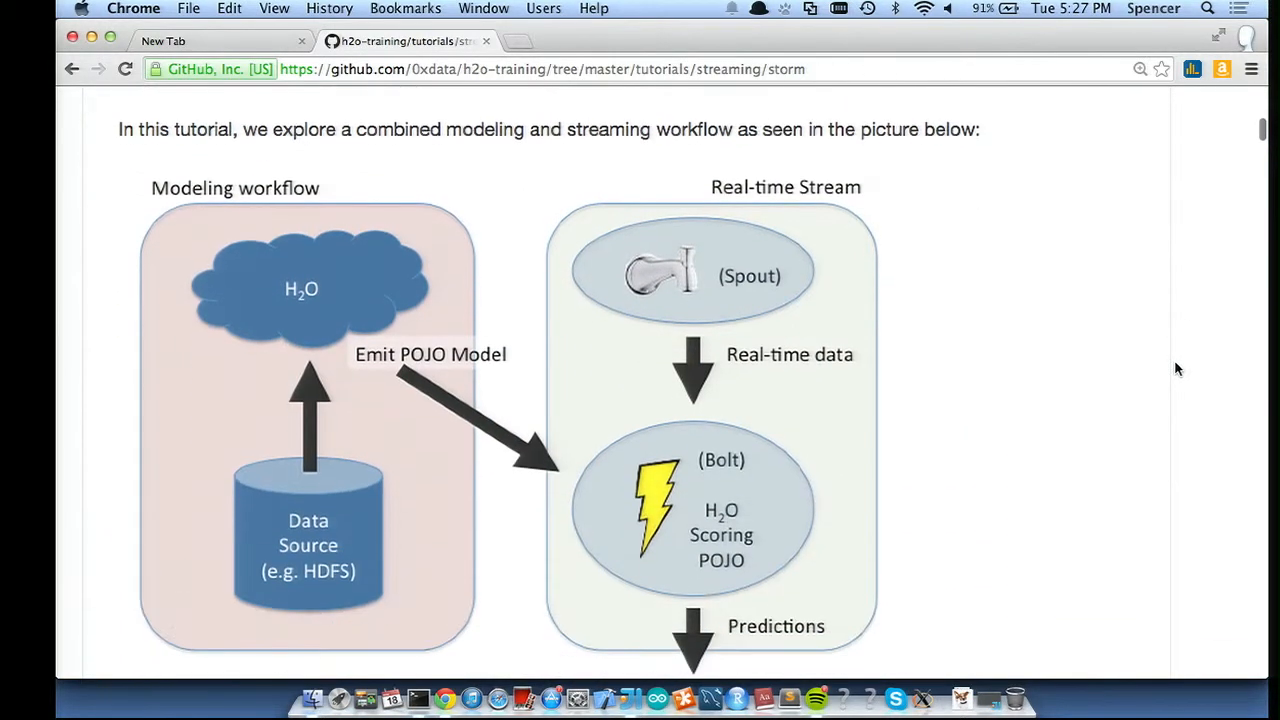
{"action": "mouse_move", "coordinate": [1043, 379]}
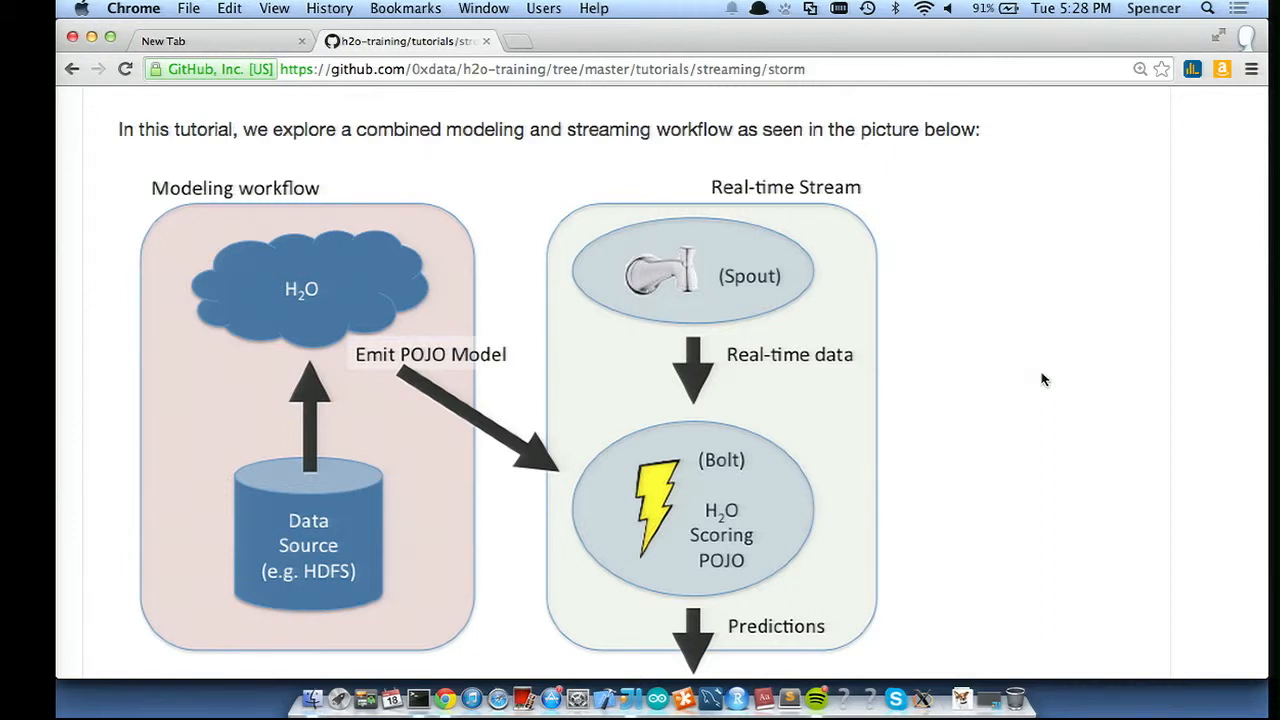
{"action": "scroll", "scroll_direction": "down", "scroll_amount": 3}
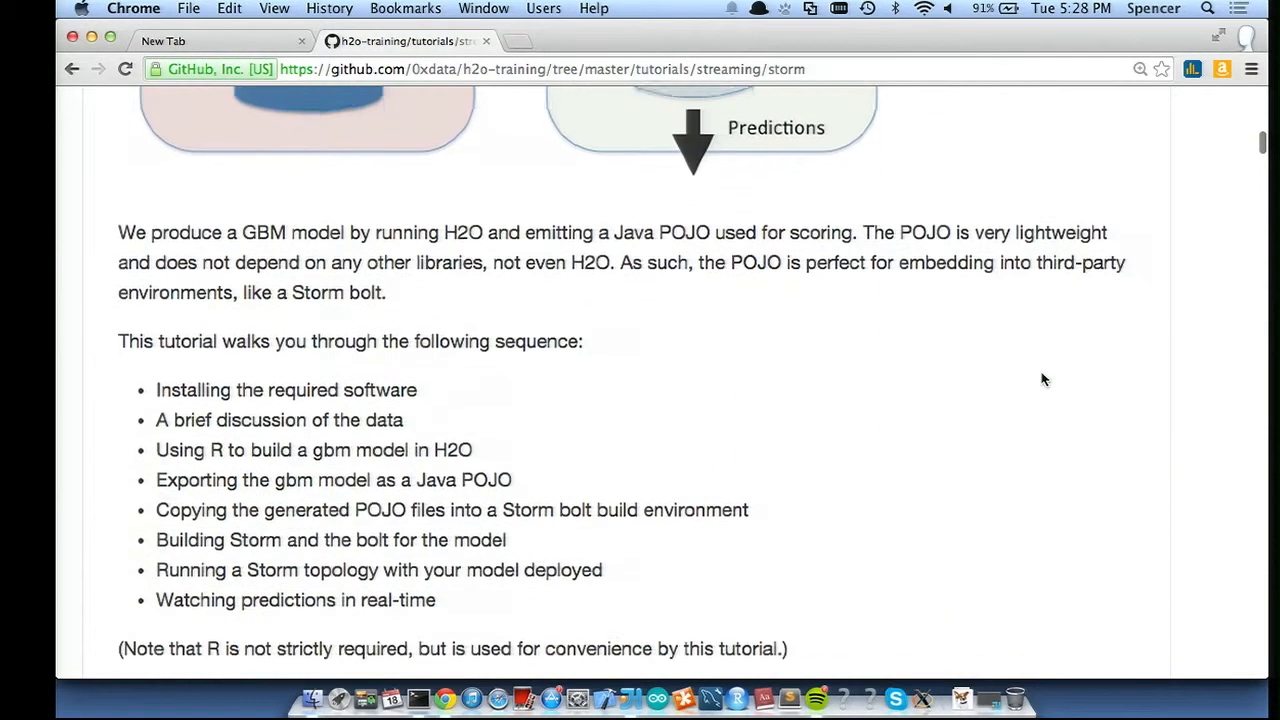
{"action": "scroll", "scroll_direction": "down", "scroll_amount": 3}
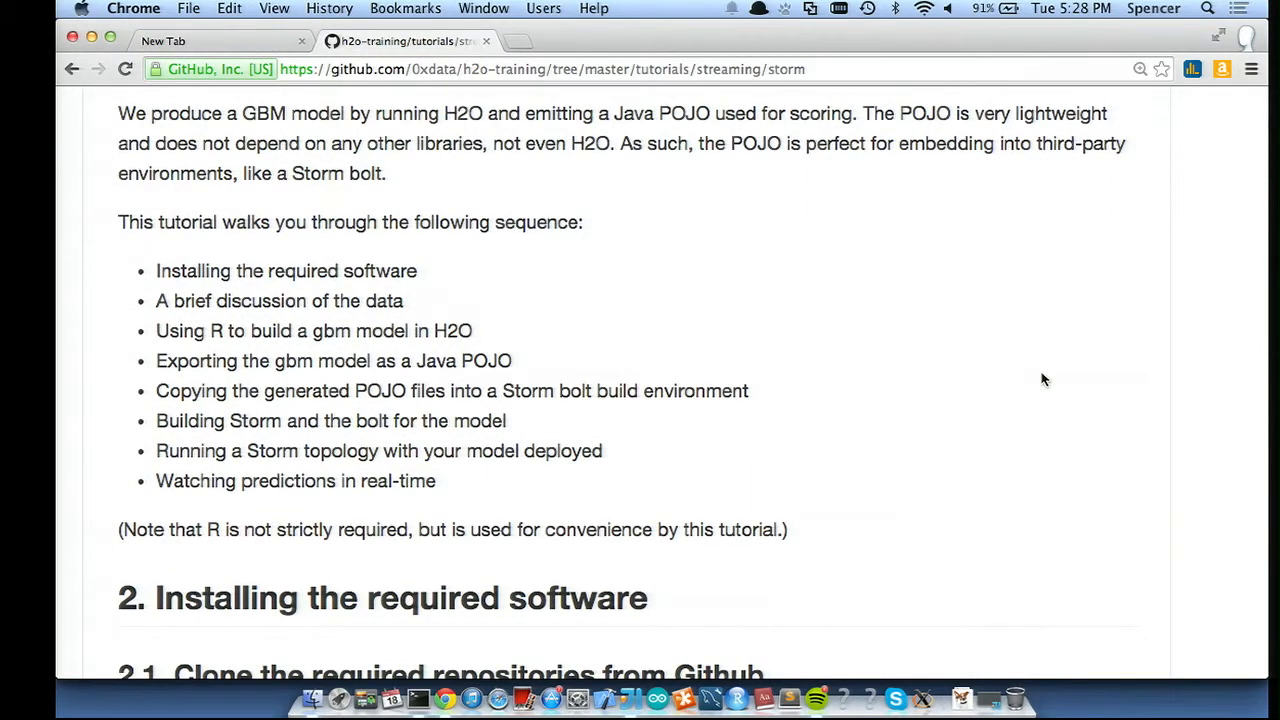
{"action": "mouse_move", "coordinate": [358, 352]}
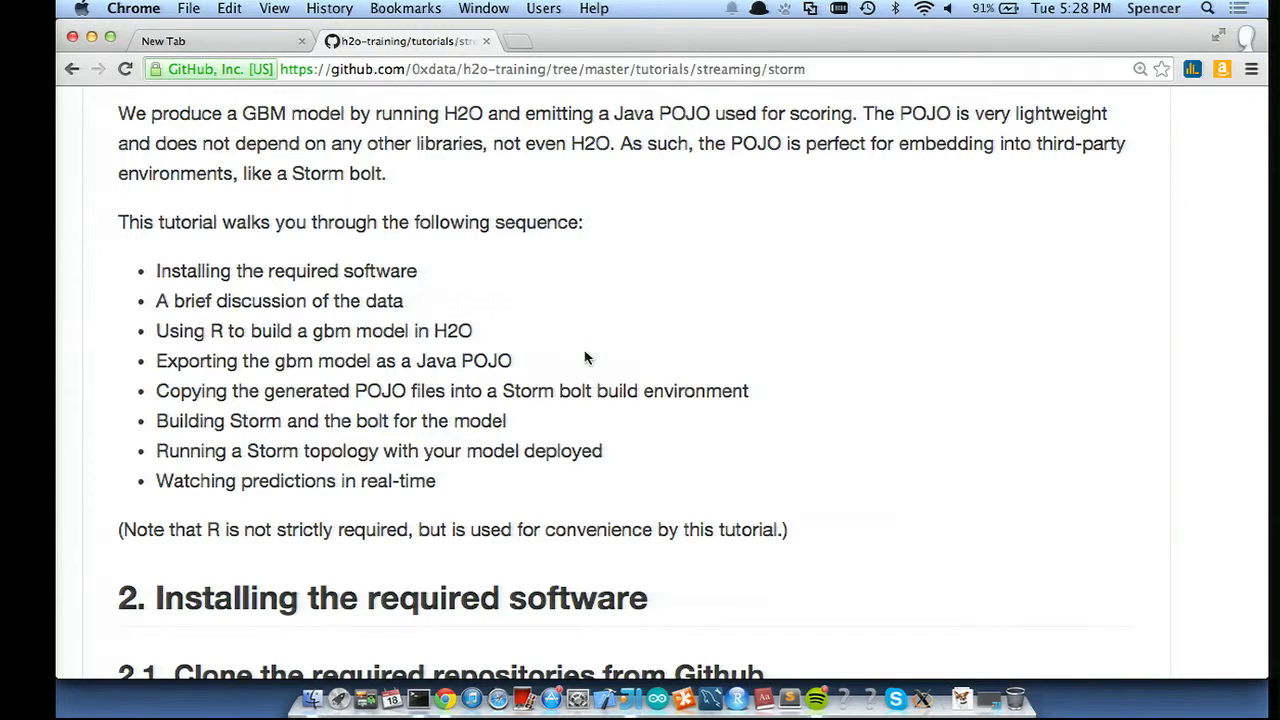
{"action": "mouse_move", "coordinate": [658, 430]}
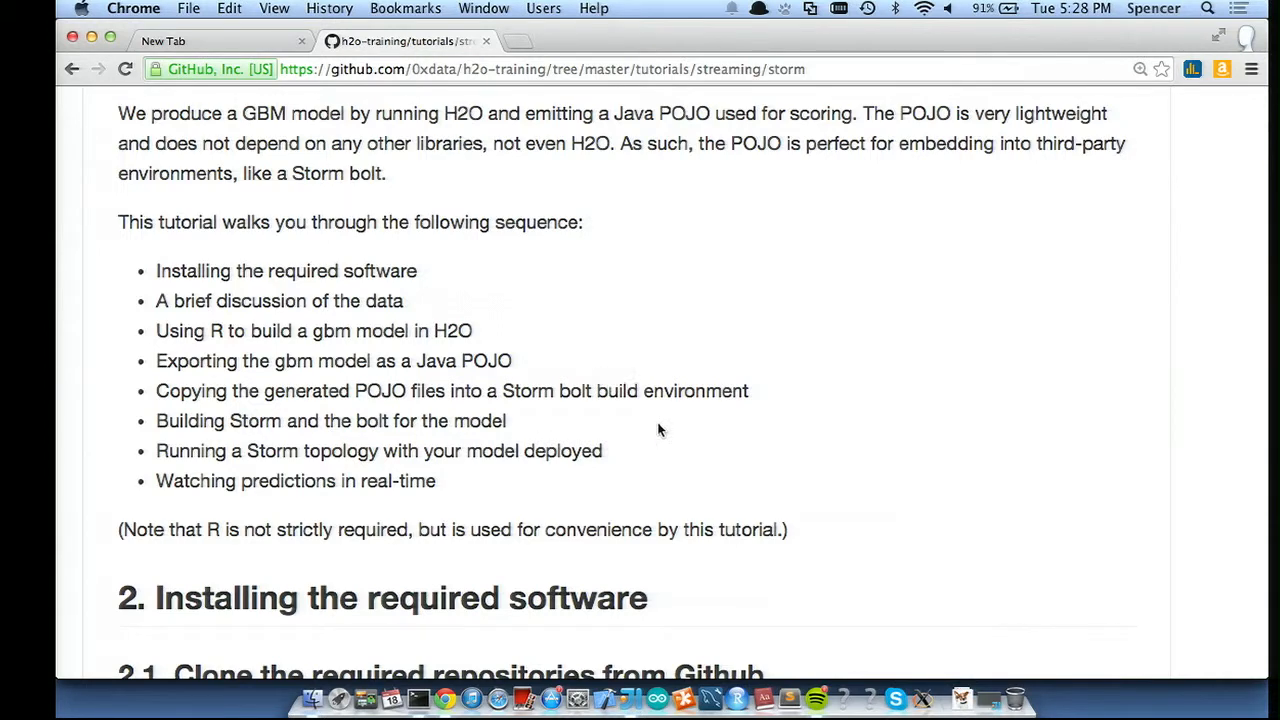
- Examine the training_data.csv table of dog and cat features across all columns and rows
{"action": "scroll", "scroll_direction": "down", "scroll_amount": 3}
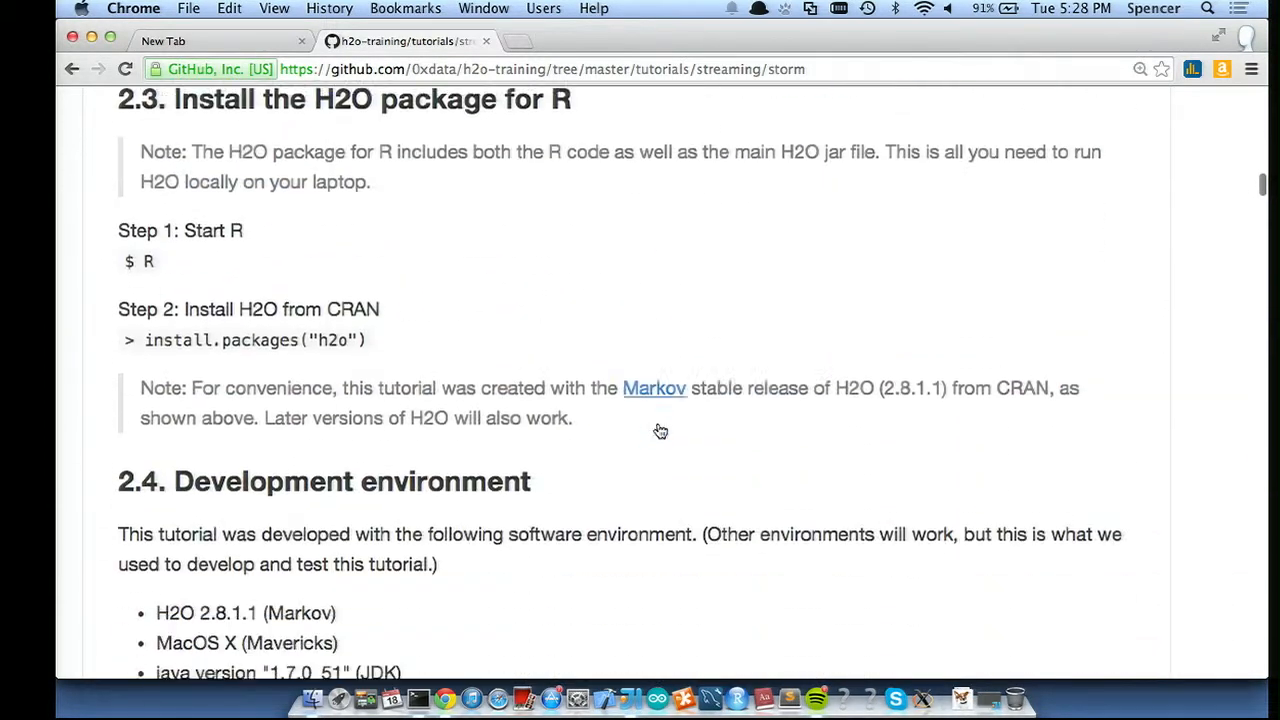
{"action": "scroll", "scroll_direction": "down", "scroll_amount": 3}
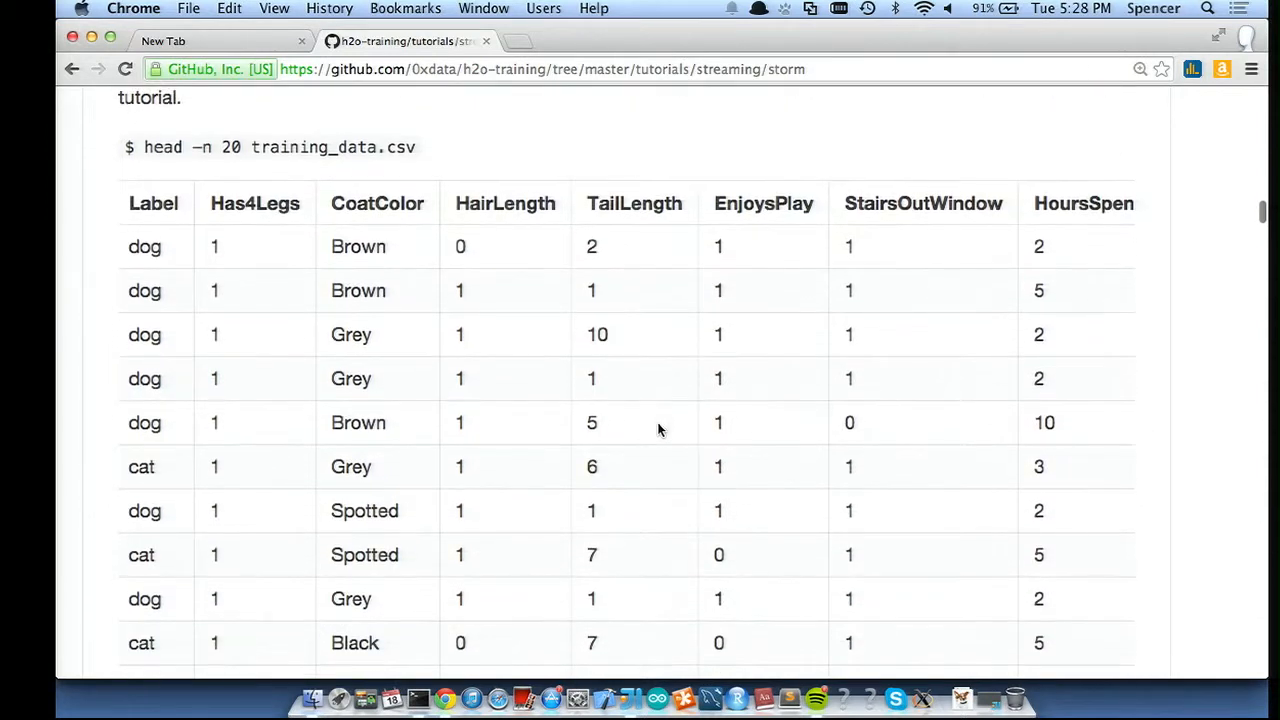
{"action": "scroll", "scroll_direction": "down", "scroll_amount": 3}
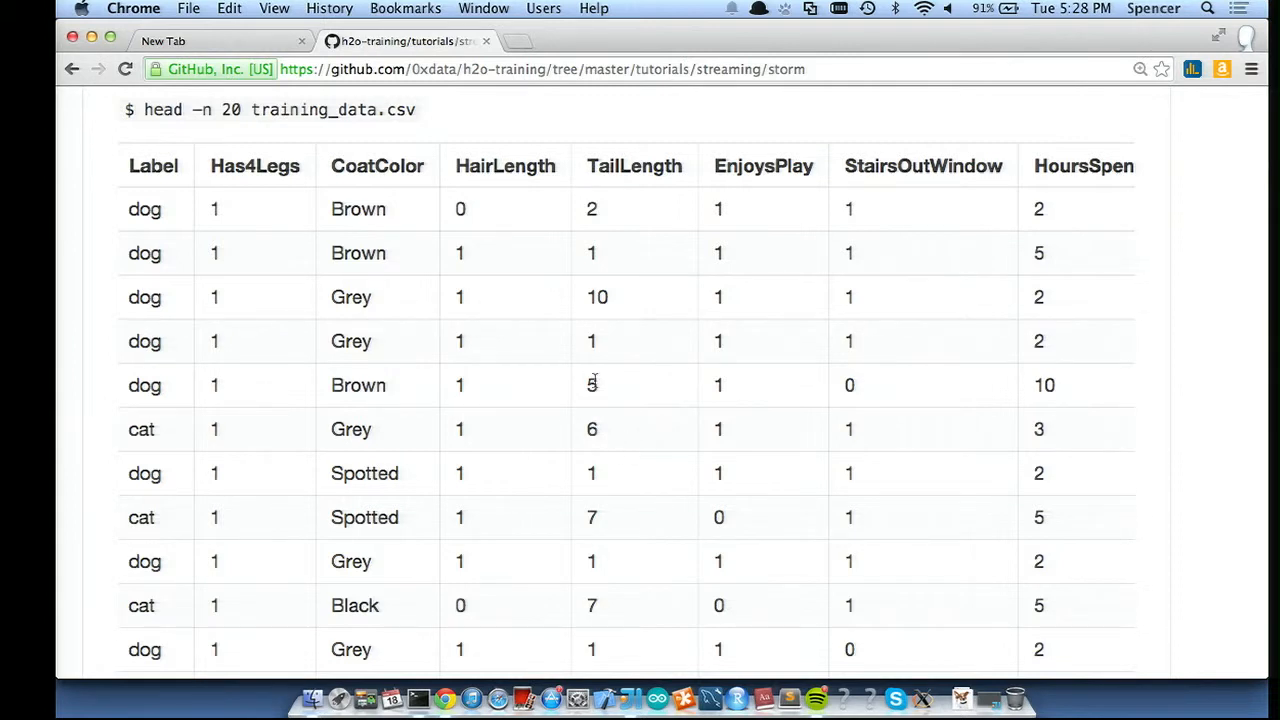
{"action": "mouse_move", "coordinate": [475, 310]}
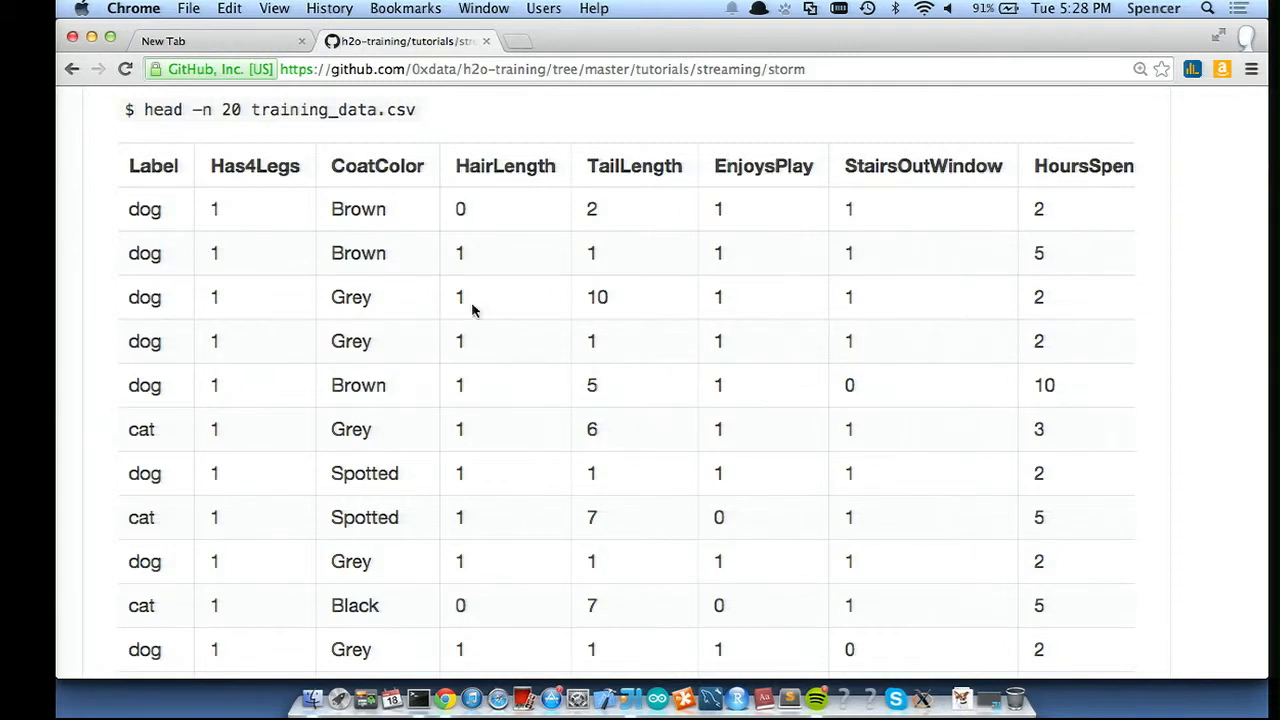
{"action": "mouse_move", "coordinate": [163, 297]}
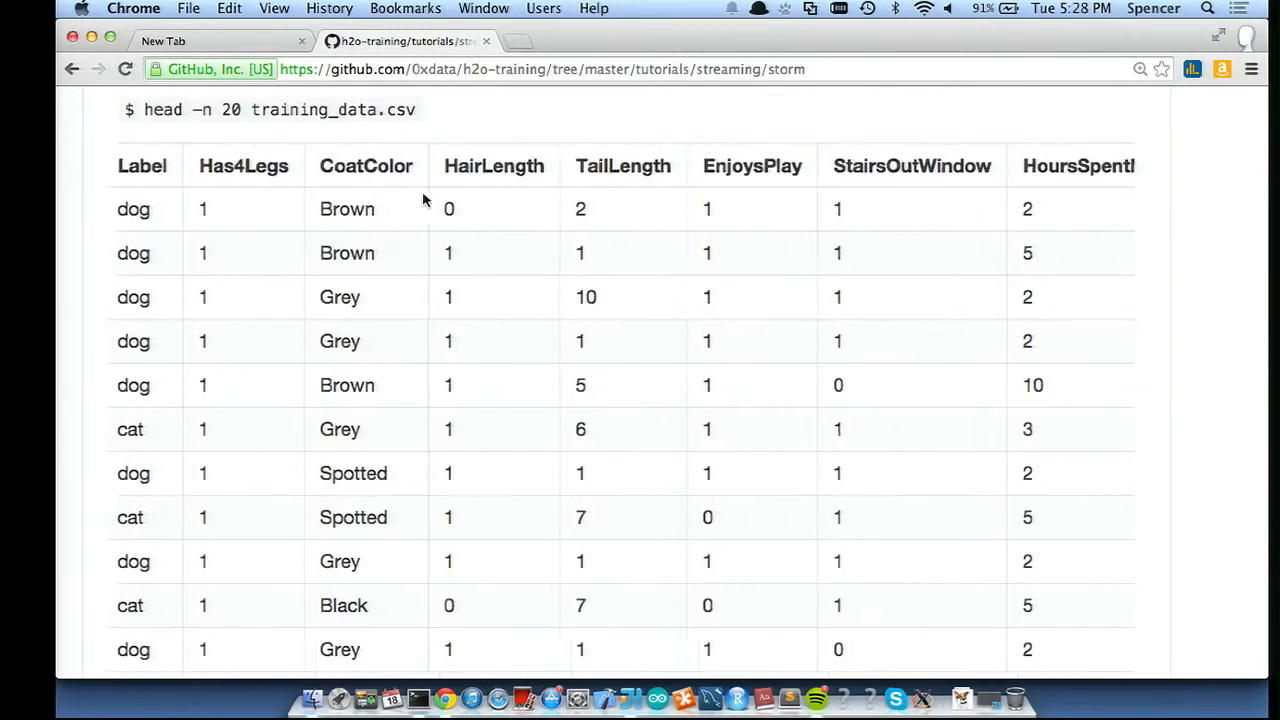
{"action": "scroll", "scroll_direction": "right", "scroll_amount": 3}
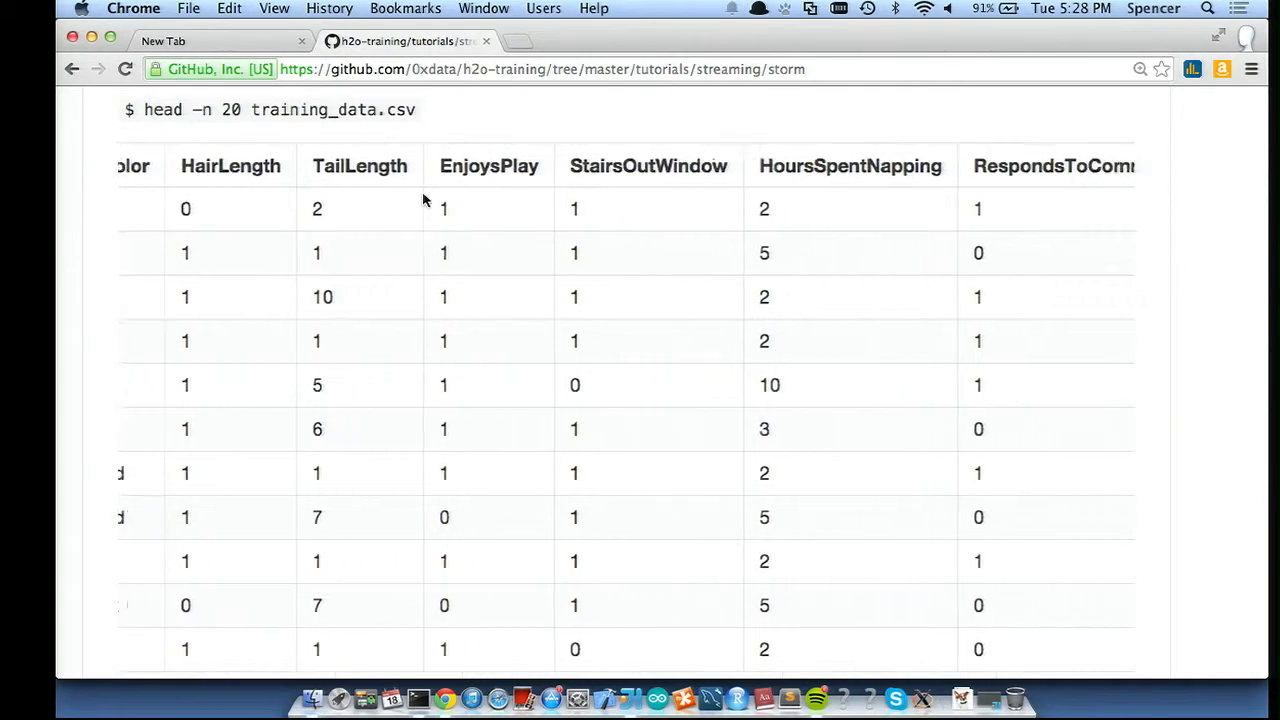
{"action": "scroll", "scroll_direction": "right", "scroll_amount": 3}
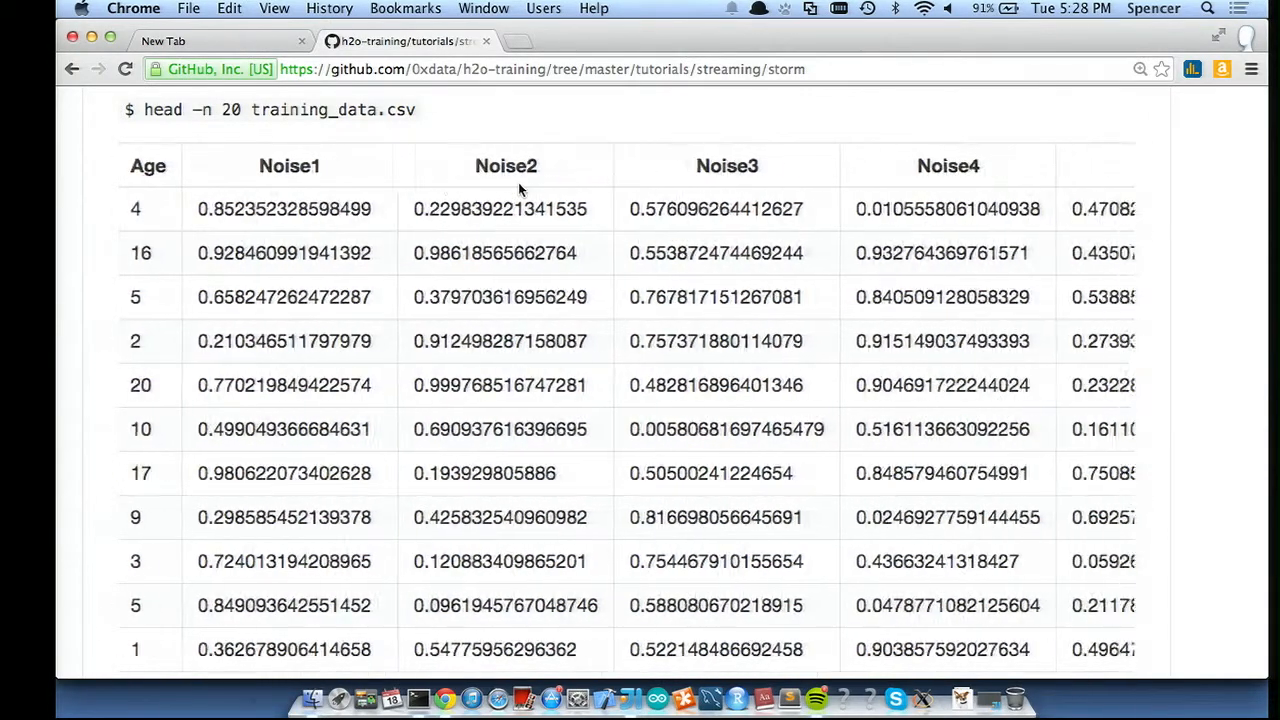
{"action": "scroll", "scroll_direction": "left", "scroll_amount": 3}
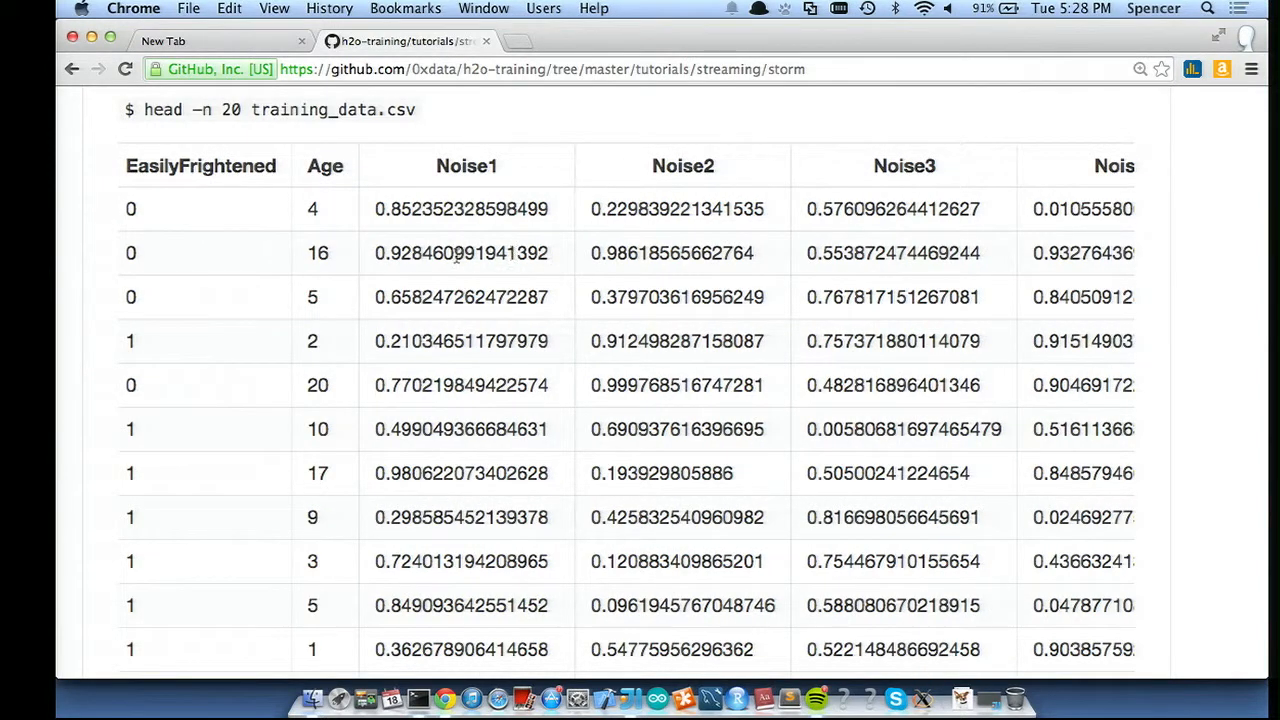
{"action": "scroll", "scroll_direction": "right", "scroll_amount": 3}
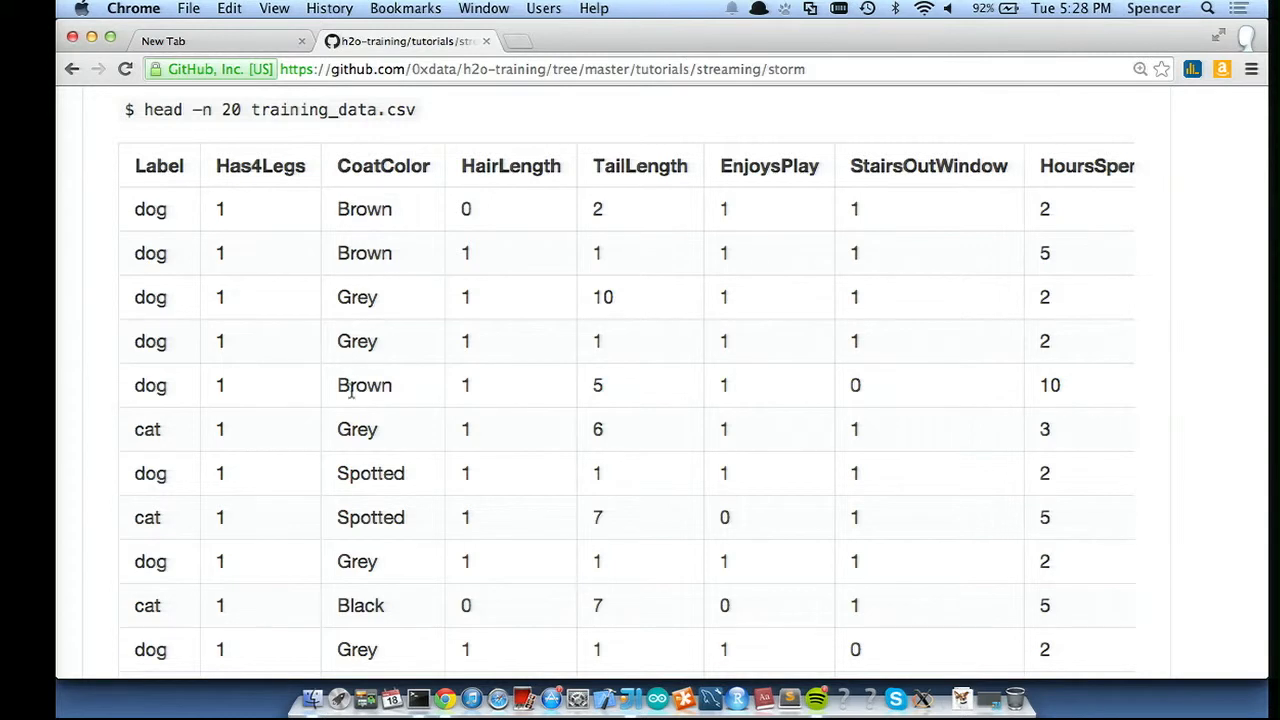
{"action": "scroll", "scroll_direction": "down", "scroll_amount": 3}
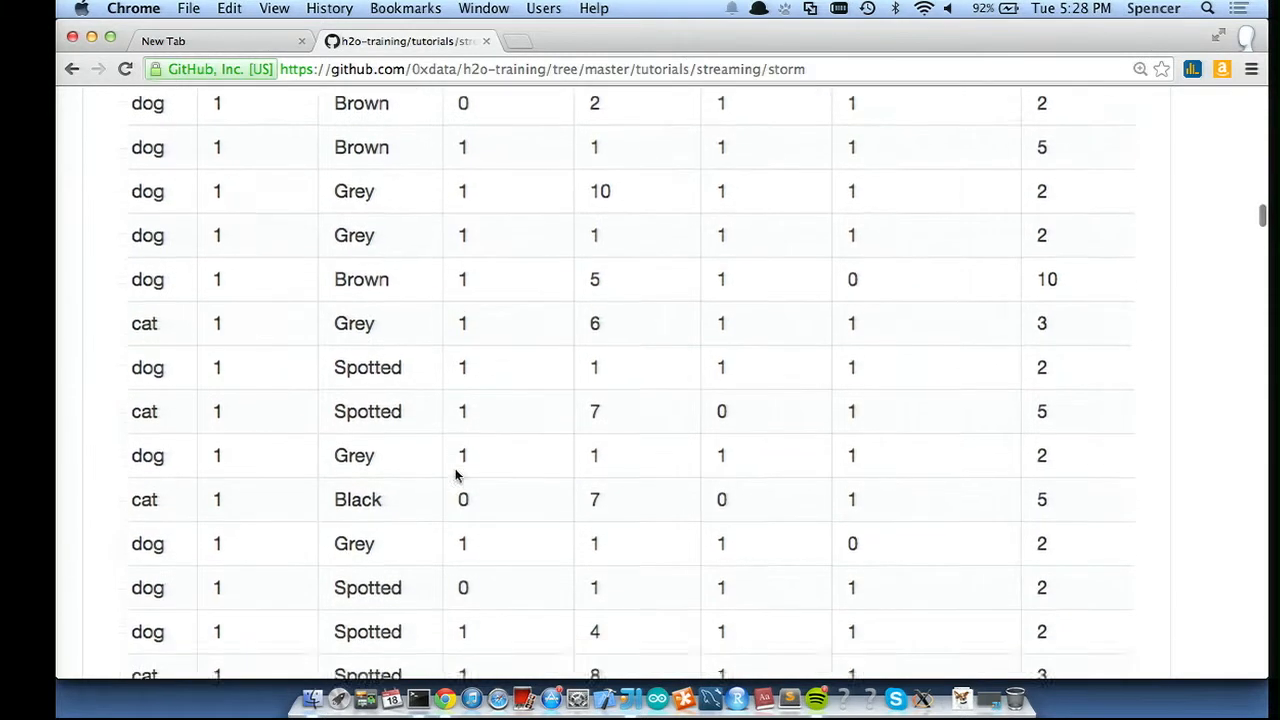
{"action": "scroll", "scroll_direction": "down", "scroll_amount": 3}
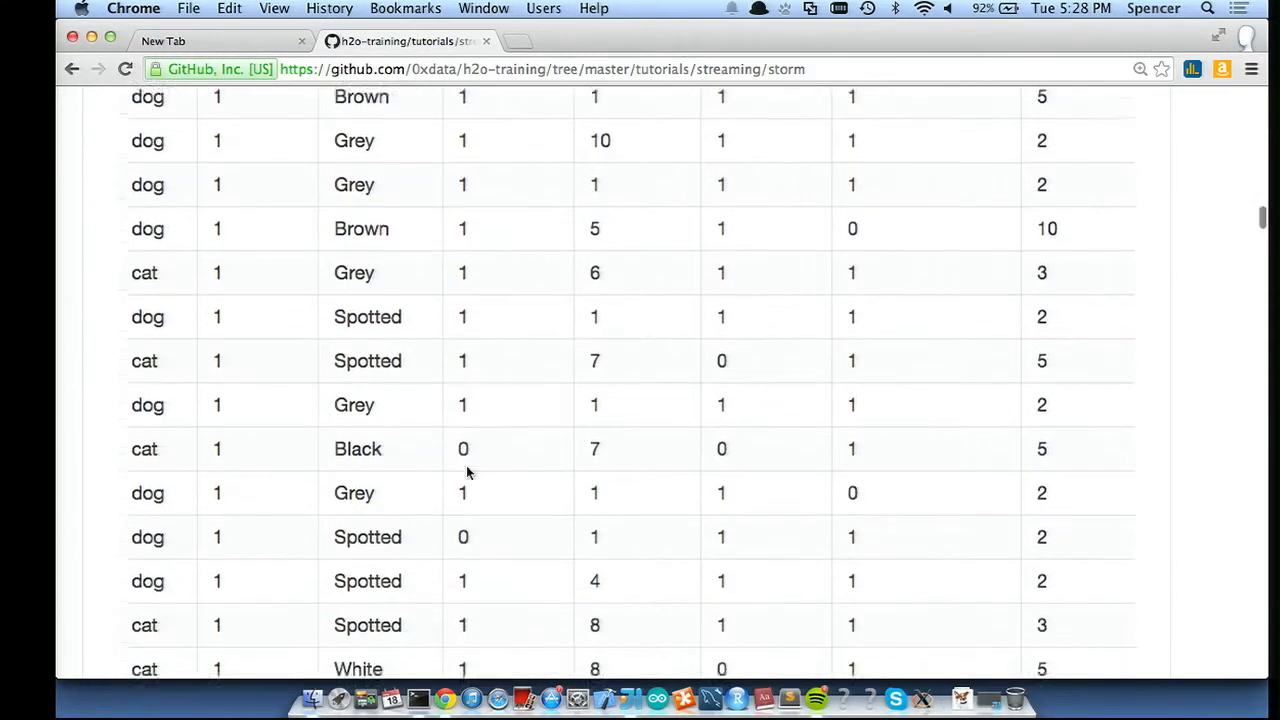
{"action": "scroll", "scroll_direction": "down", "scroll_amount": 3}
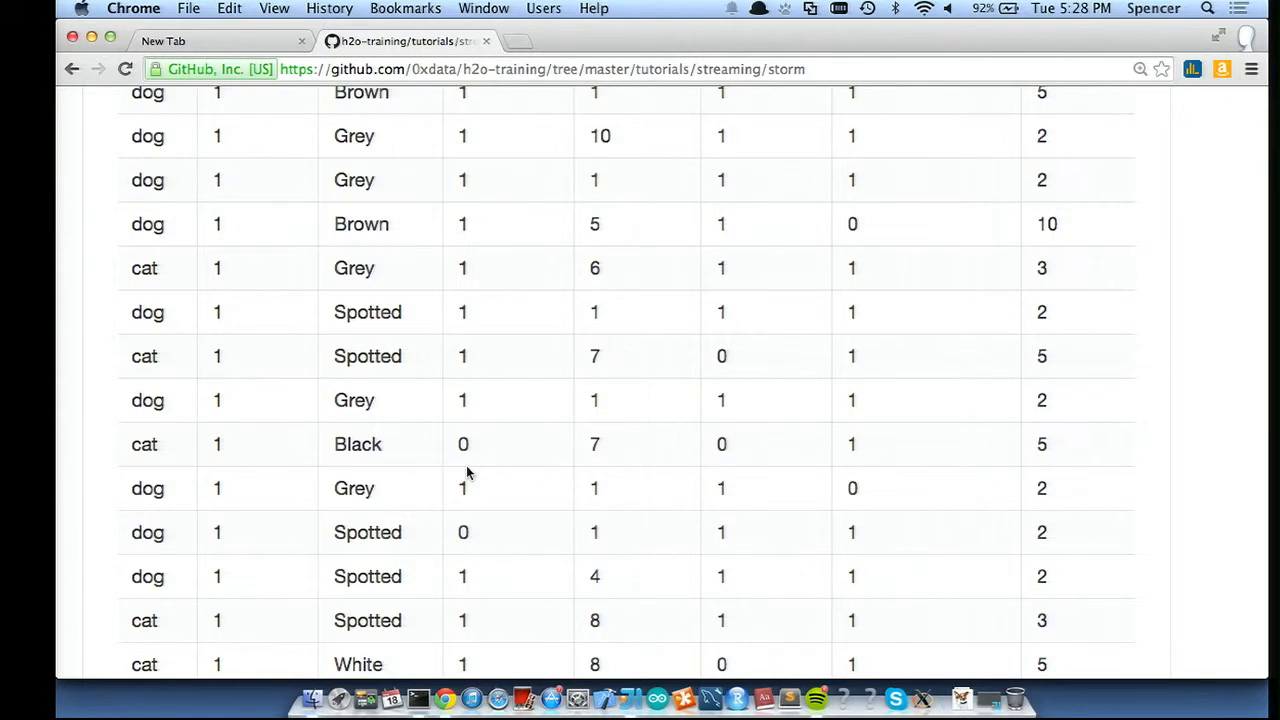
{"action": "mouse_move", "coordinate": [388, 638]}
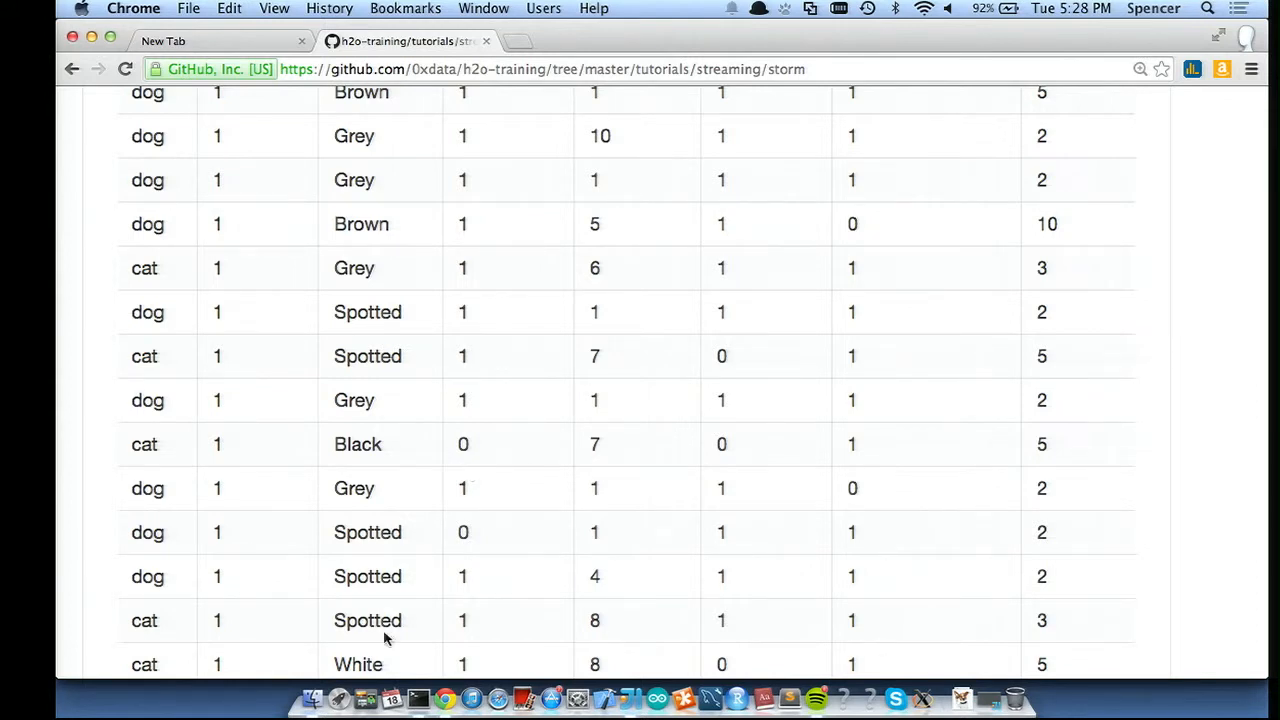
{"action": "mouse_move", "coordinate": [418, 697]}
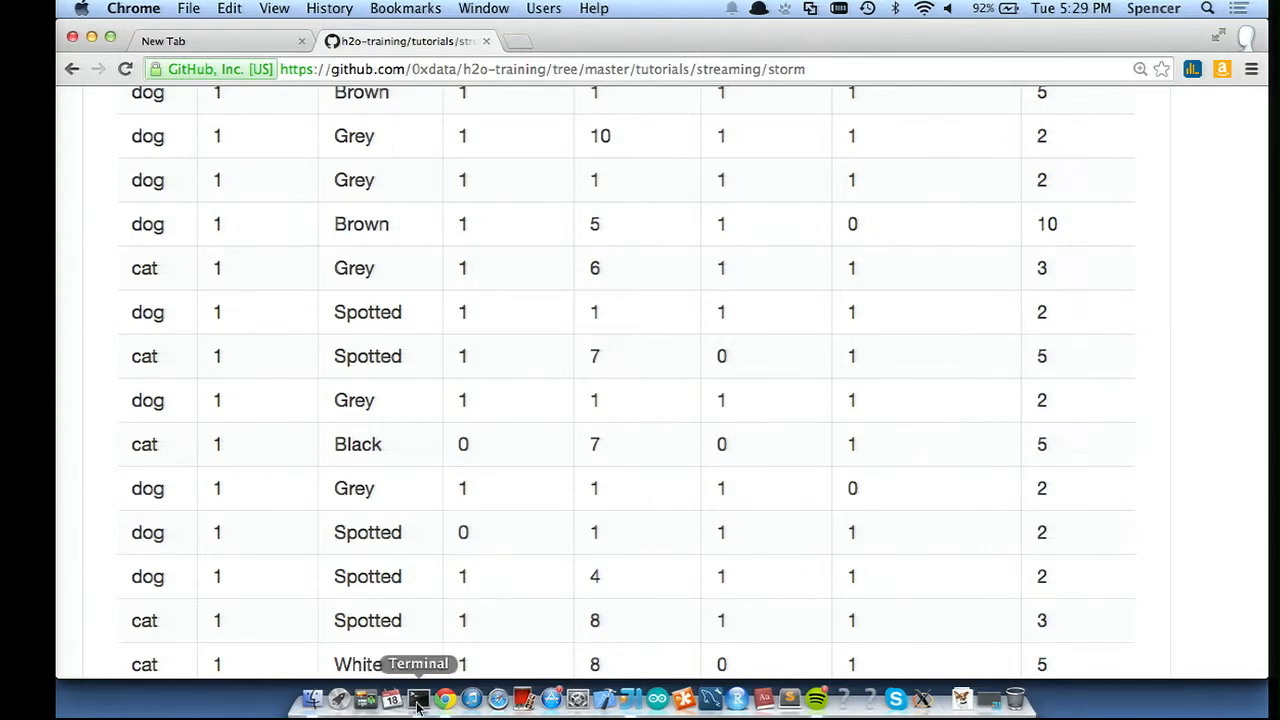
{"action": "left_click", "coordinate": [391, 698]}
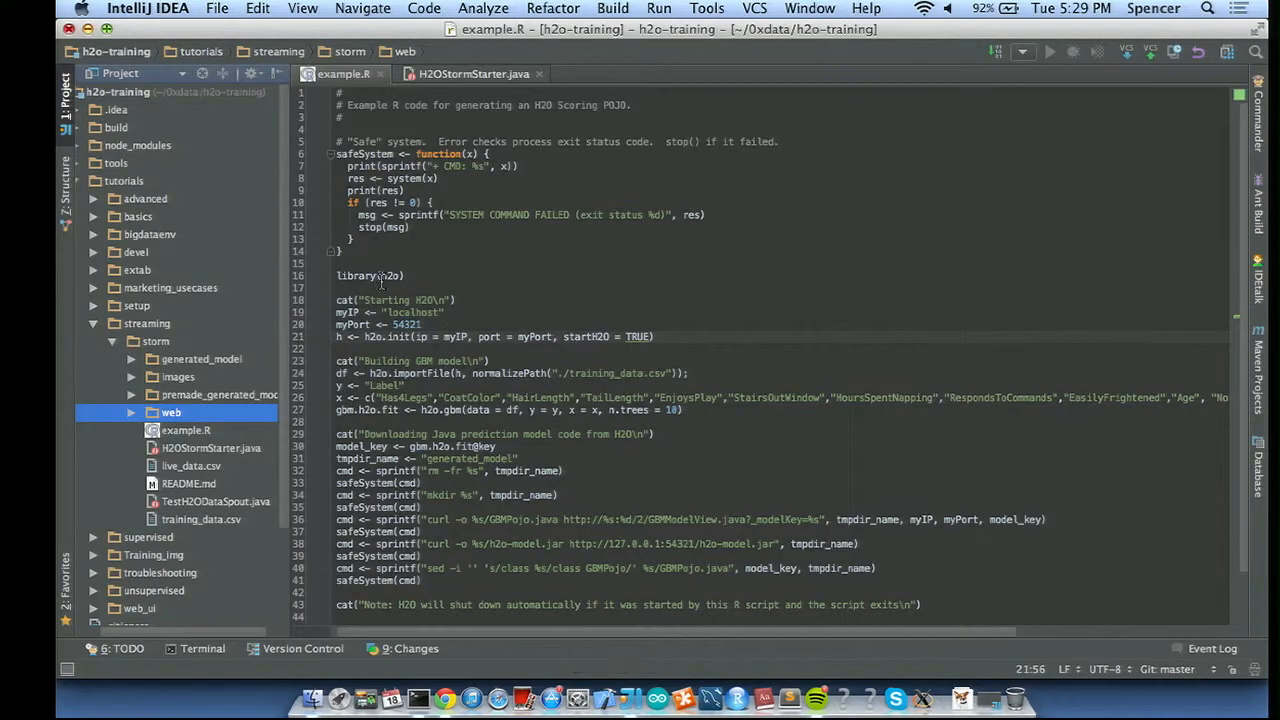
{"action": "scroll", "scroll_direction": "down", "scroll_amount": 3}
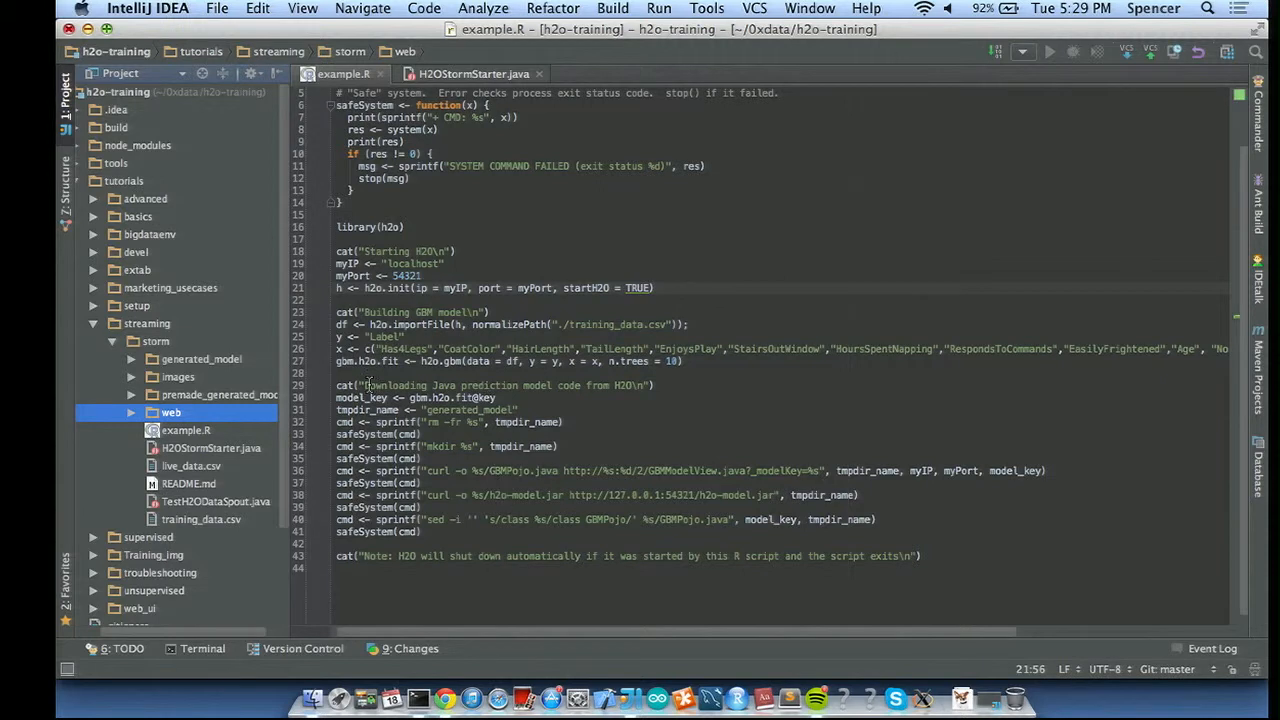
{"action": "mouse_move", "coordinate": [994, 235]}
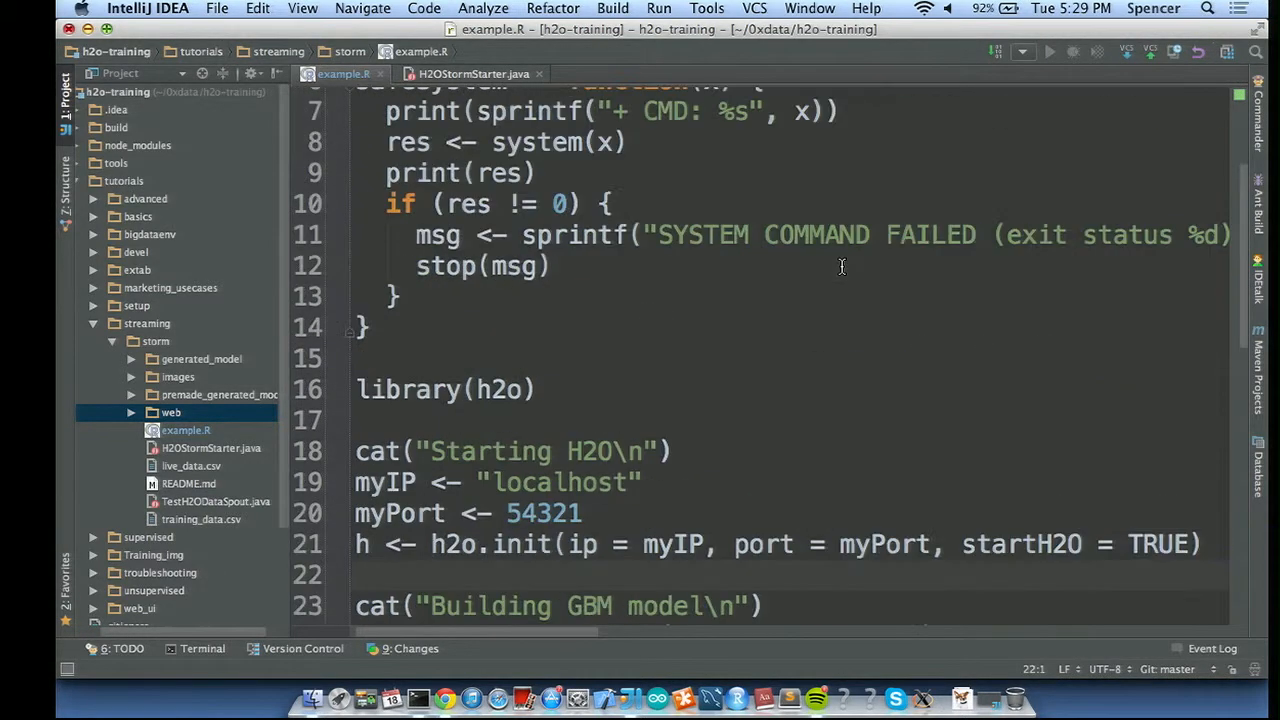
{"action": "scroll", "scroll_direction": "down", "scroll_amount": 3}
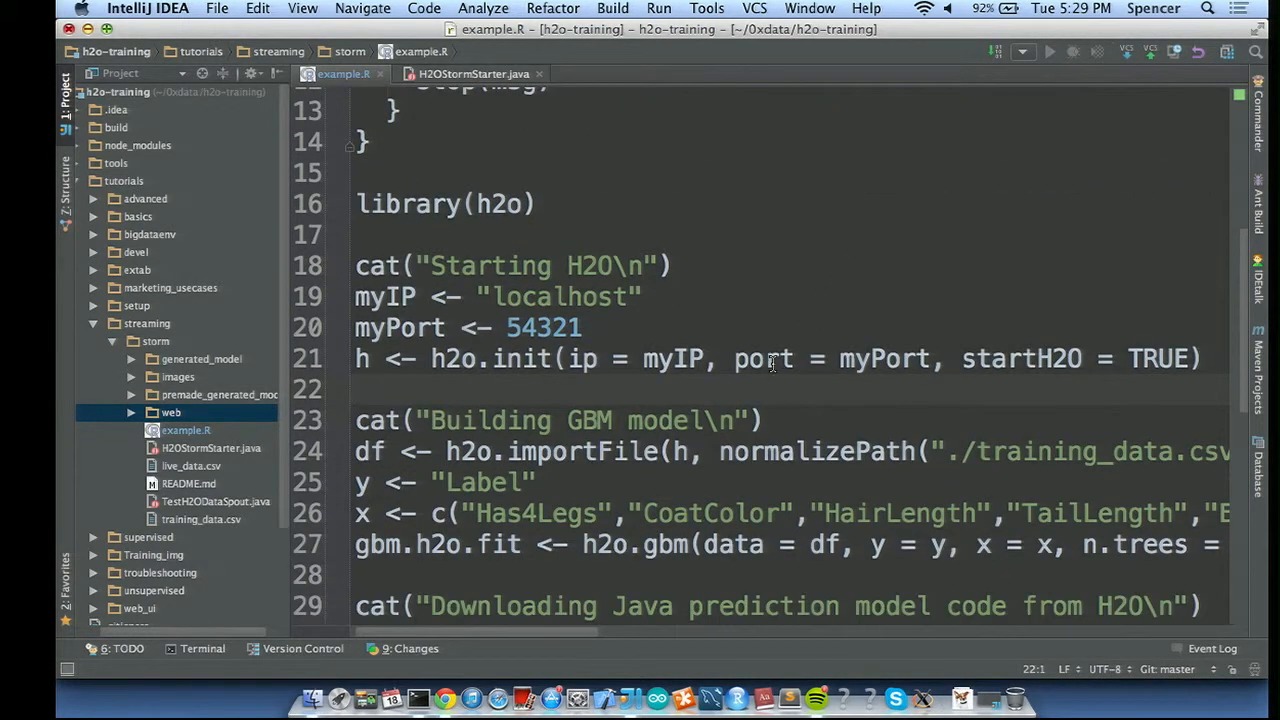
{"action": "mouse_move", "coordinate": [615, 360]}
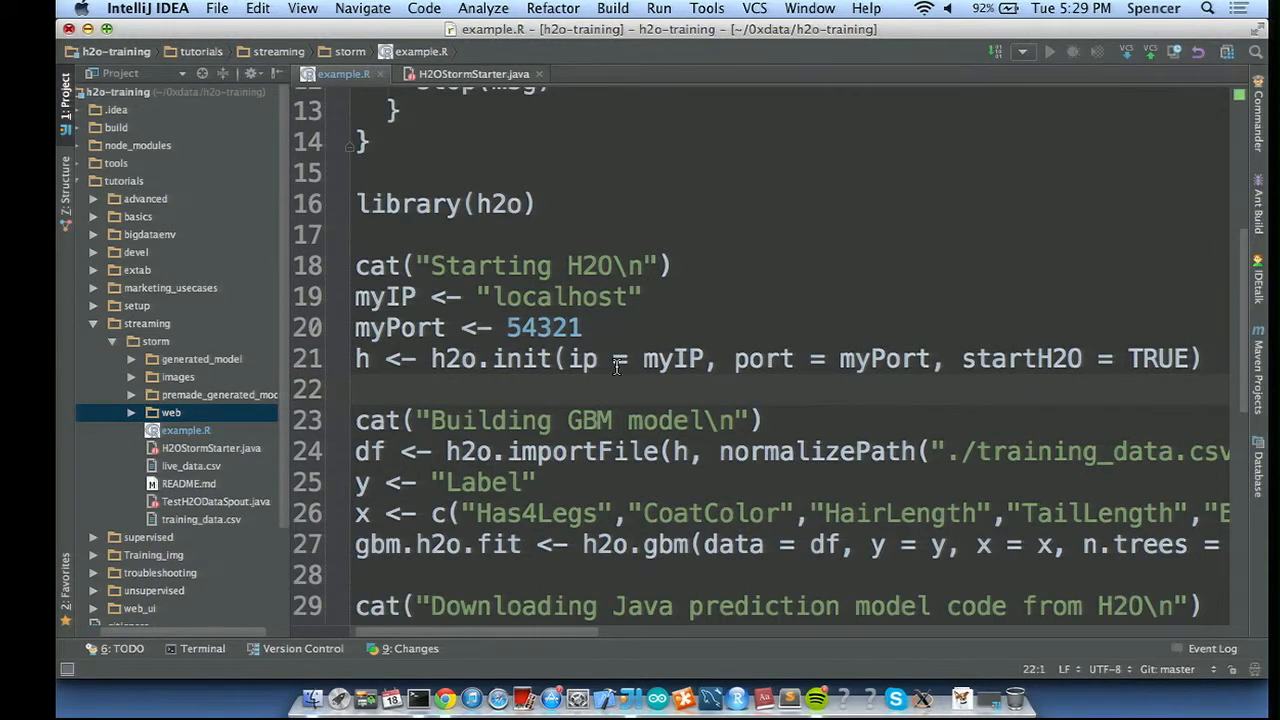
{"action": "scroll", "scroll_direction": "down", "scroll_amount": 3}
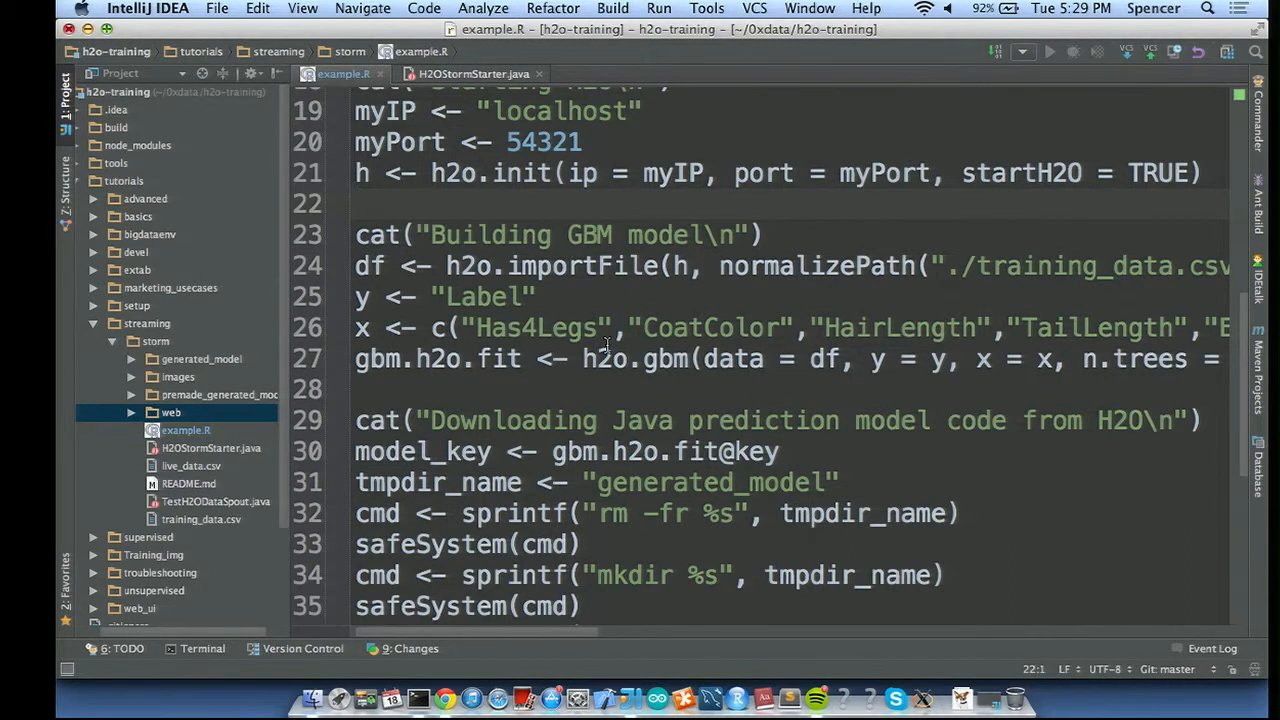
{"action": "mouse_move", "coordinate": [525, 358]}
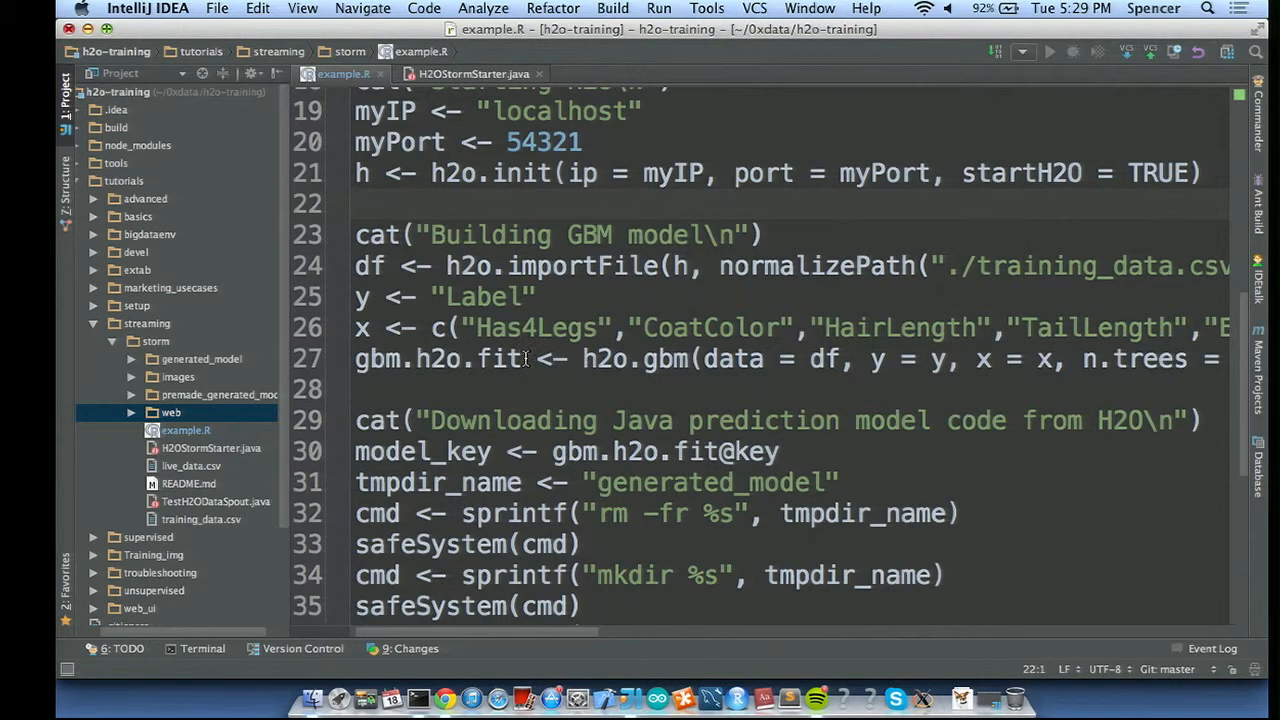
{"action": "mouse_move", "coordinate": [513, 333]}
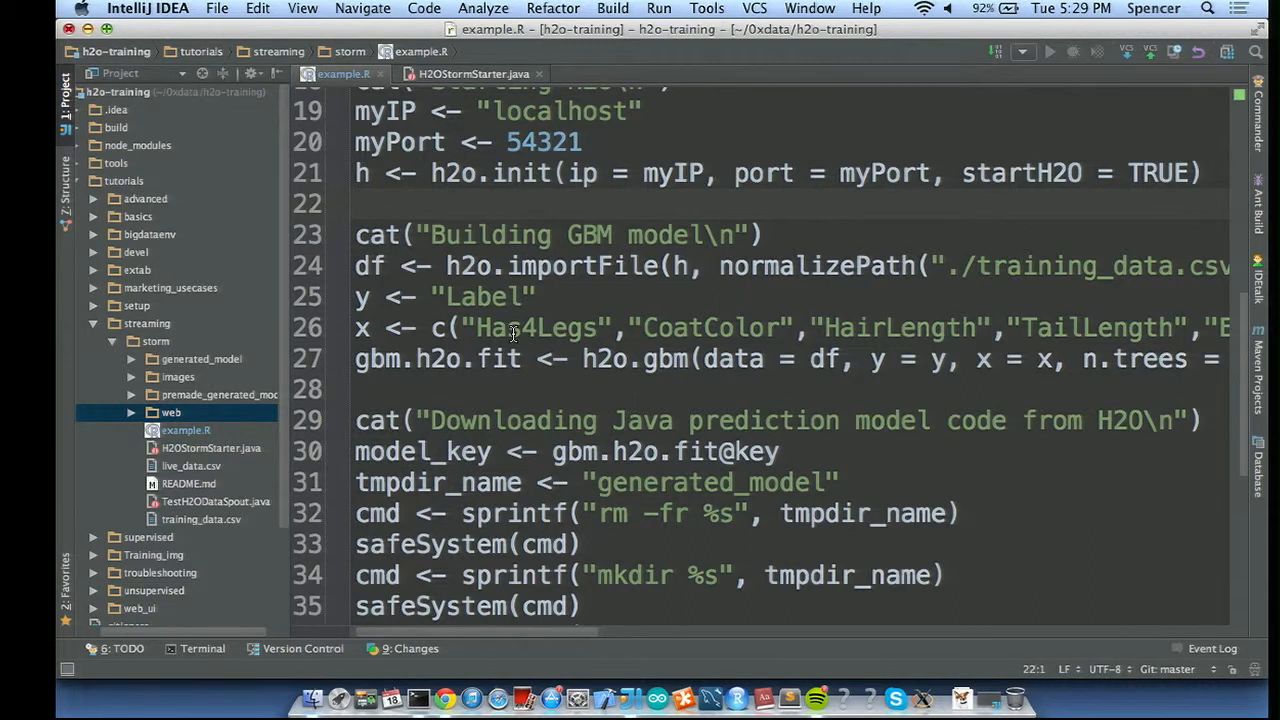
{"action": "mouse_move", "coordinate": [566, 352]}
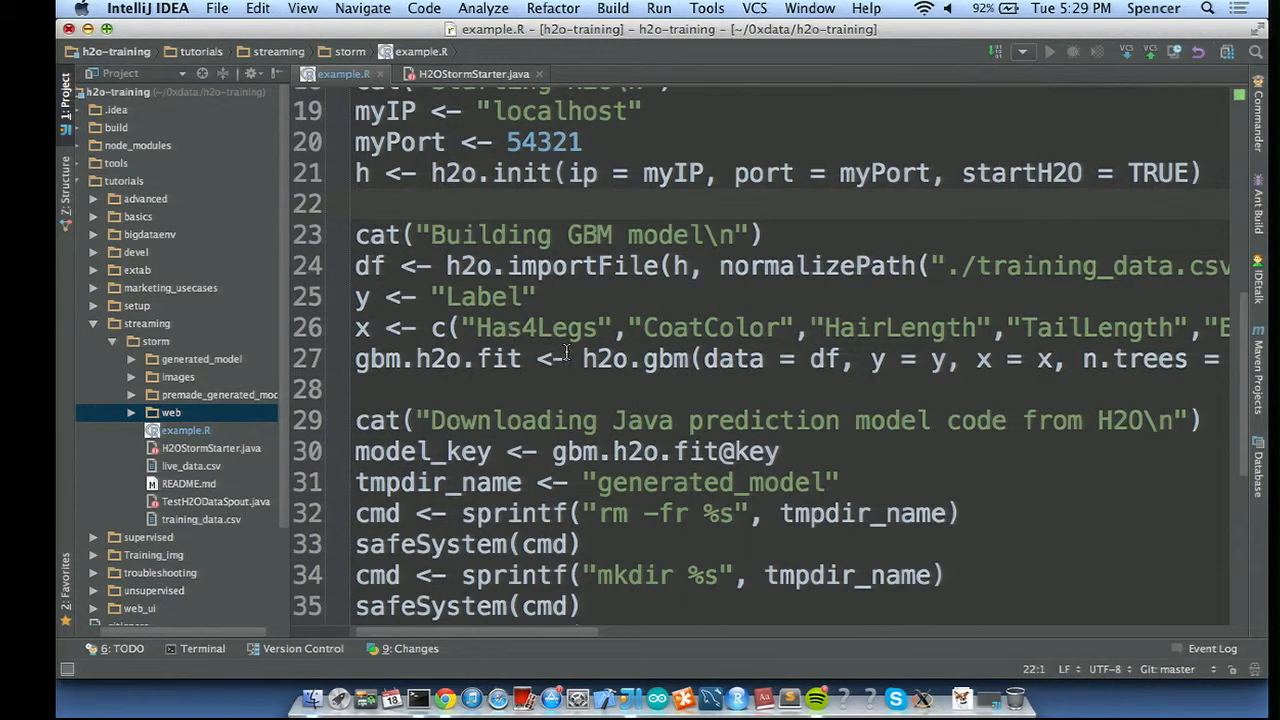
{"action": "scroll", "scroll_direction": "down", "scroll_amount": 3}
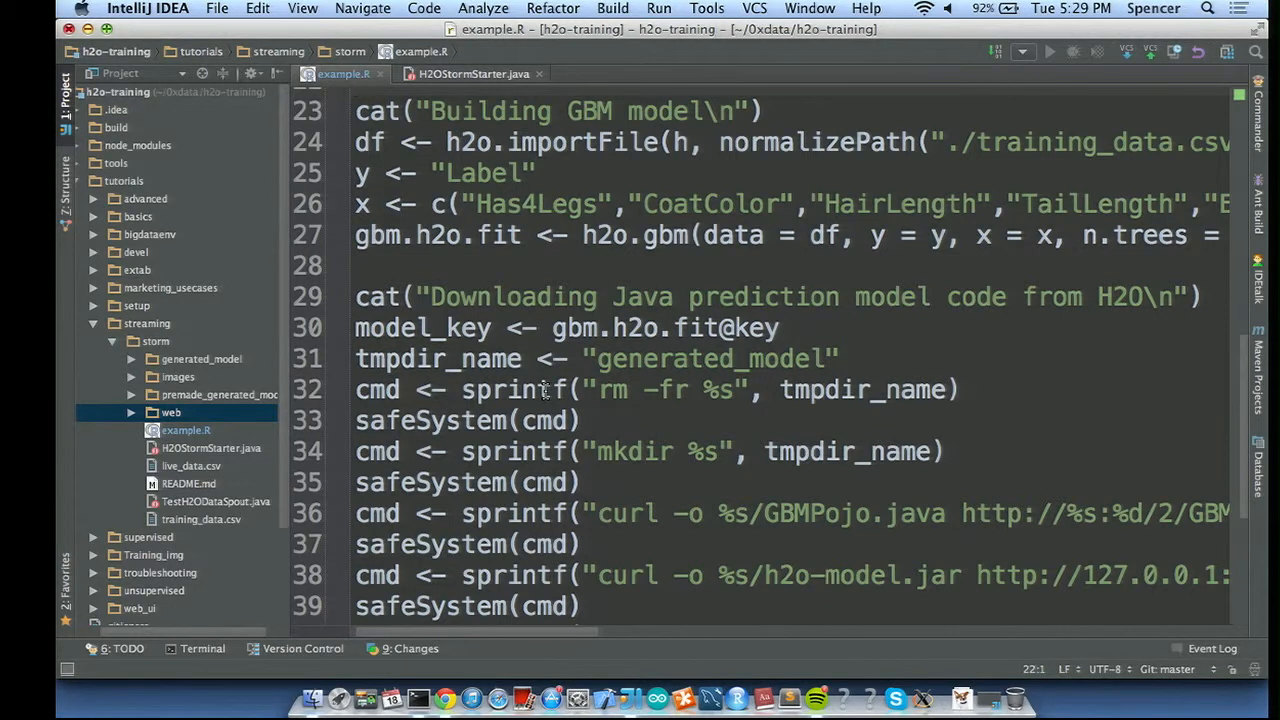
{"action": "mouse_move", "coordinate": [665, 358]}
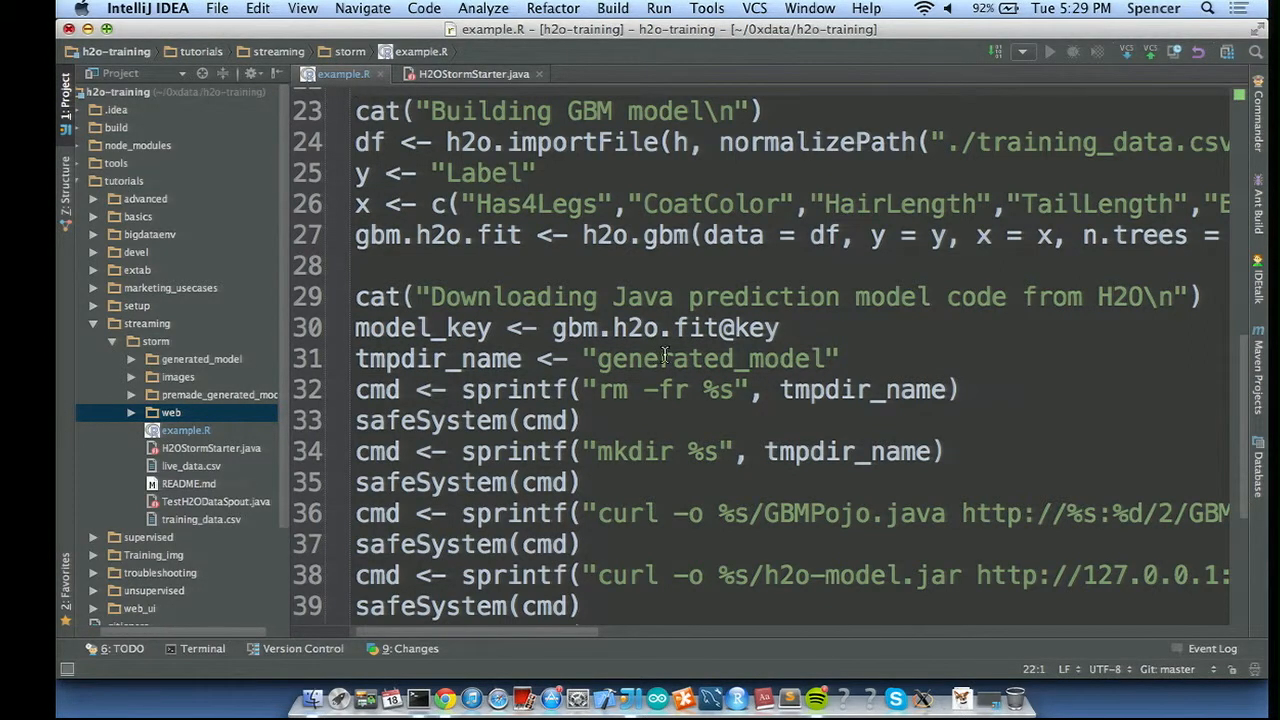
{"action": "mouse_move", "coordinate": [820, 328]}
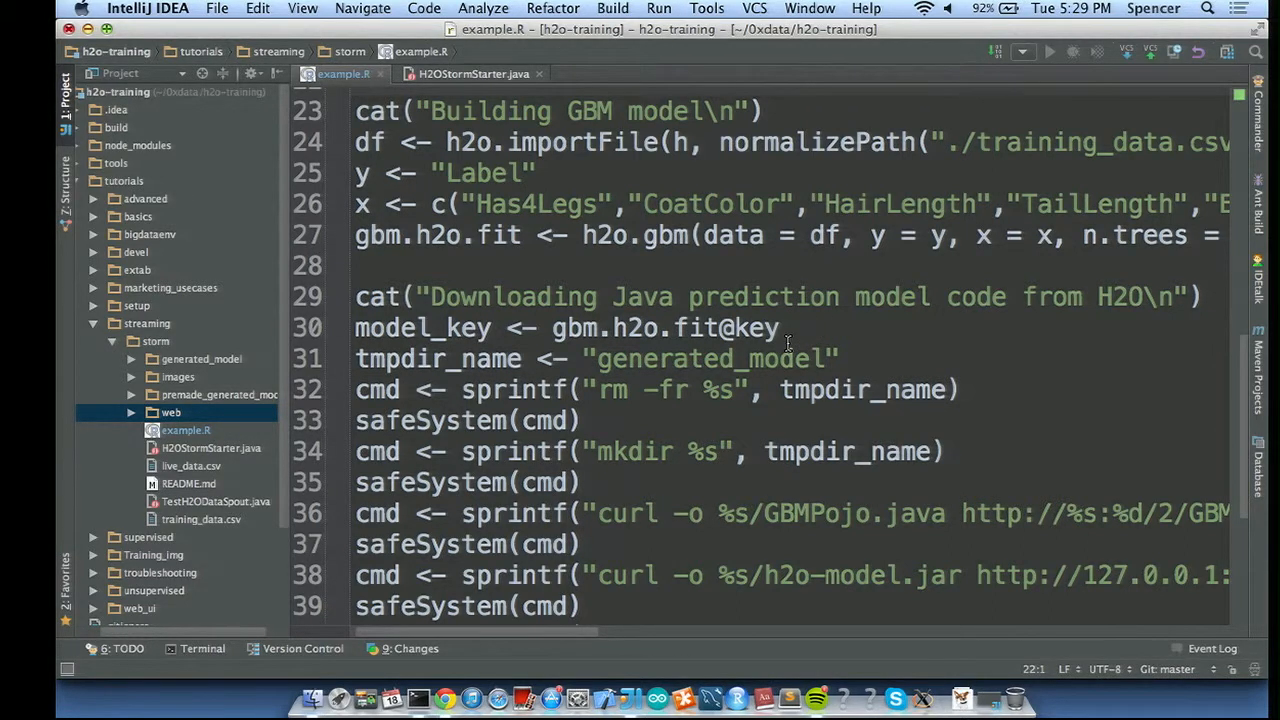
{"action": "scroll", "scroll_direction": "down", "scroll_amount": 3}
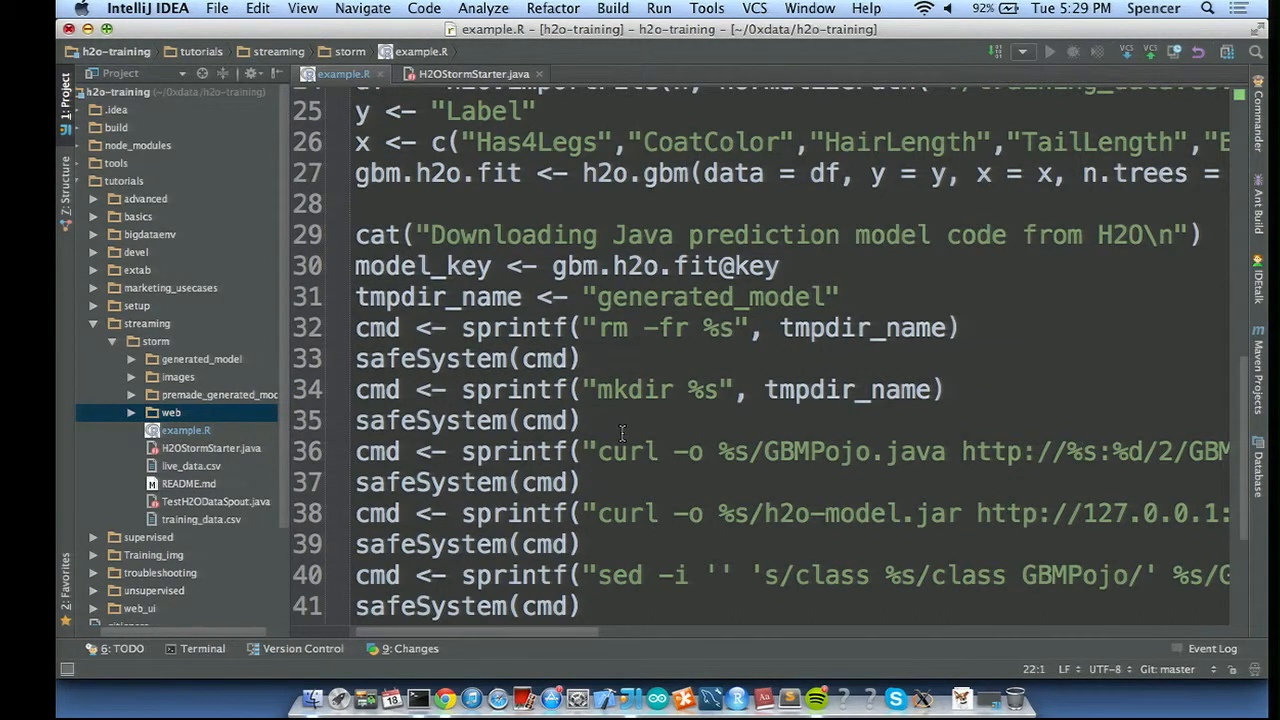
{"action": "scroll", "scroll_direction": "down", "scroll_amount": 3}
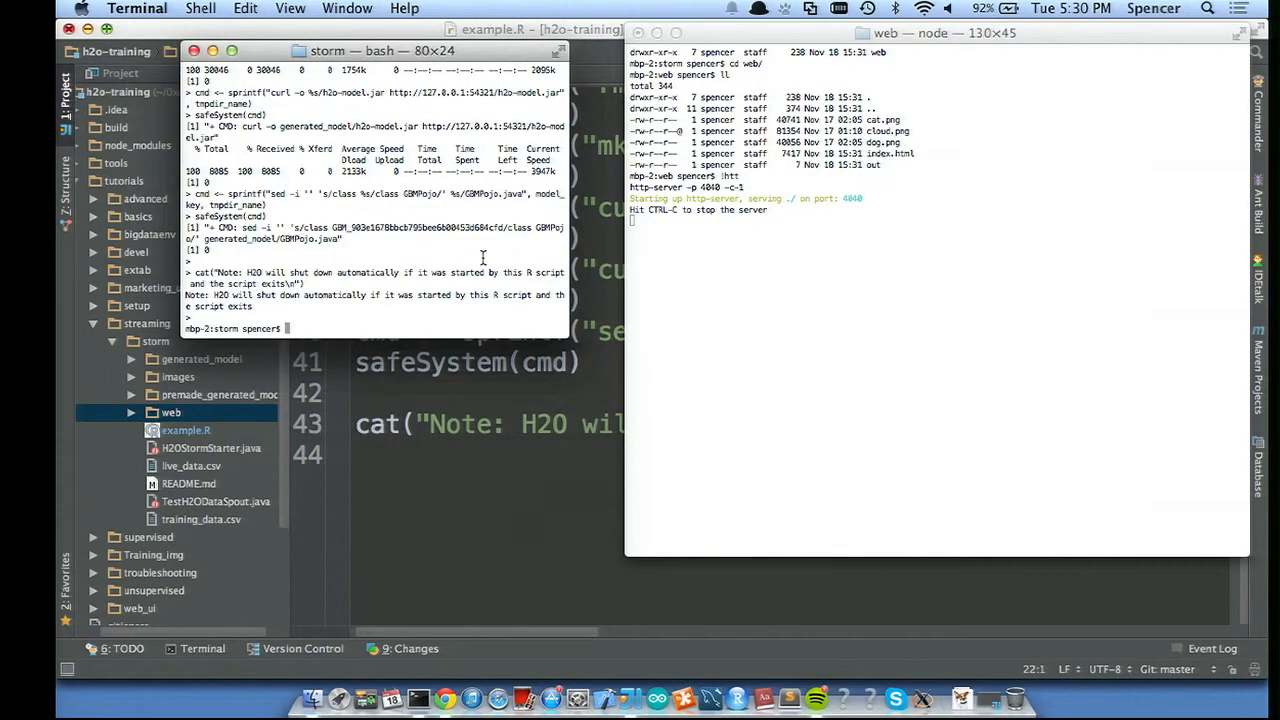
- Run 'R -f example.R' to generate GBMPojo.java and h2o-model.jar
{"action": "type", "text": "R -f example.R"}
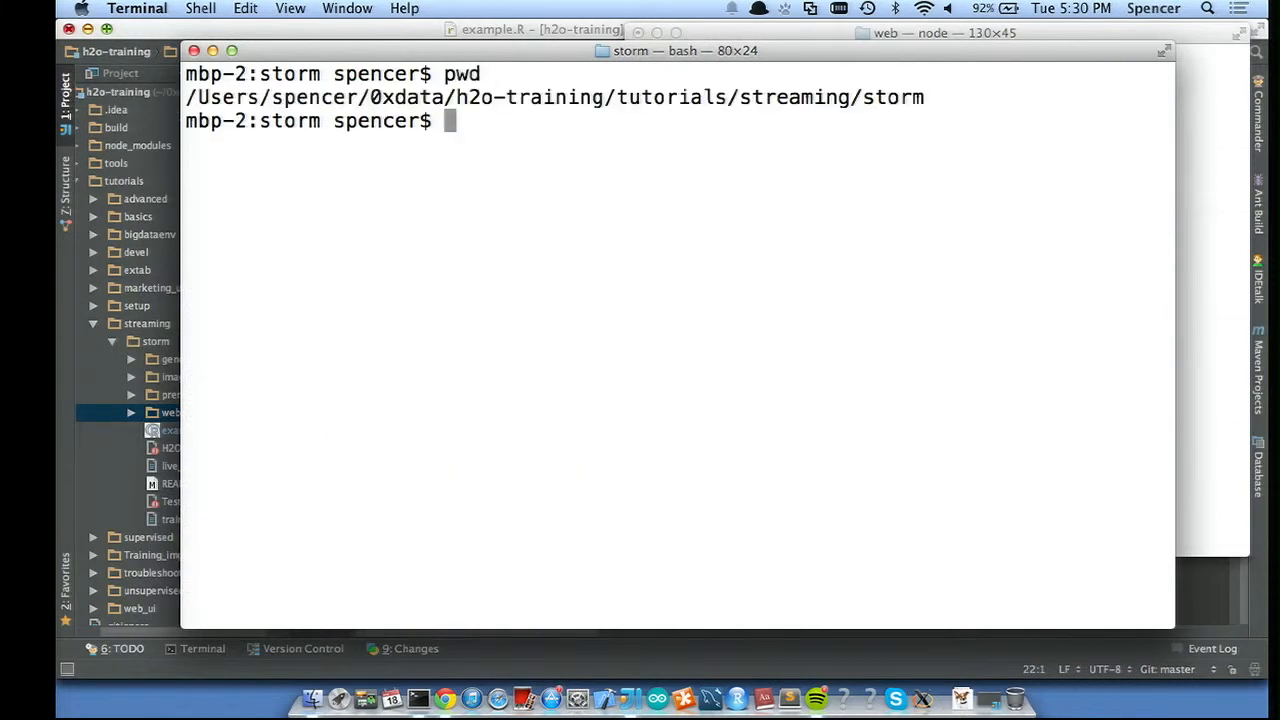
{"action": "mouse_move", "coordinate": [875, 110]}
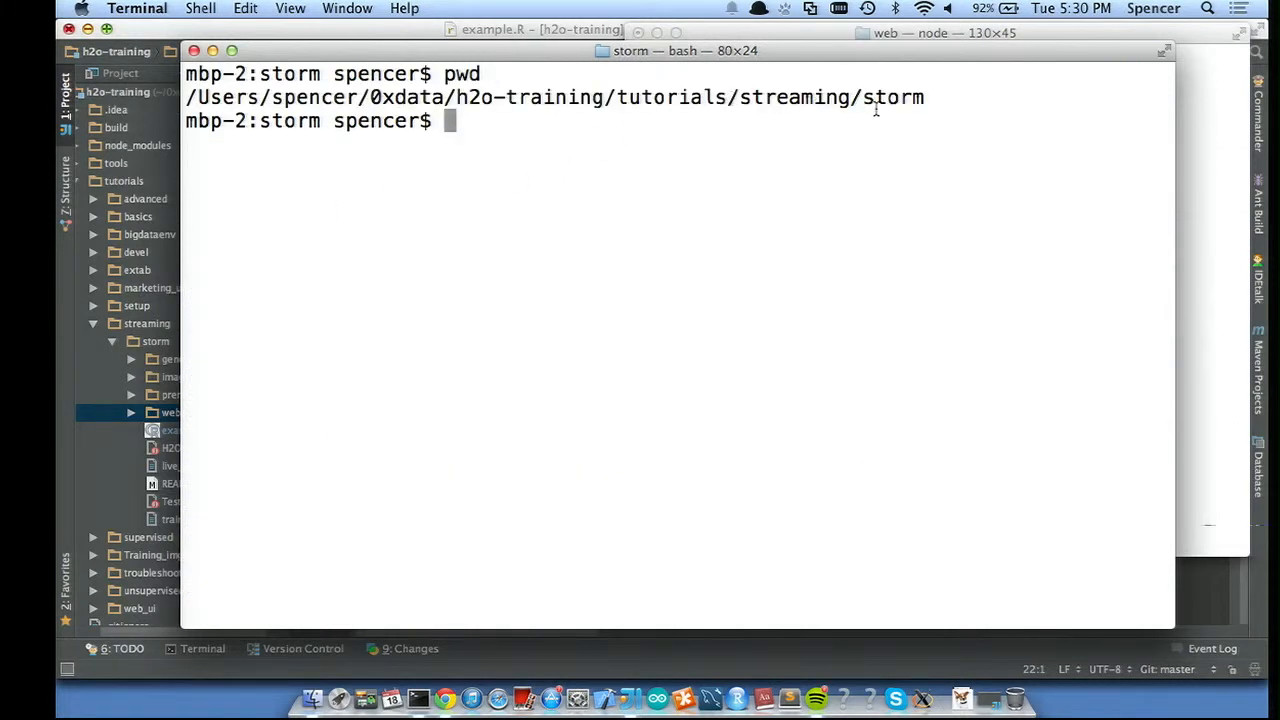
{"action": "type", "text": "R -f"}
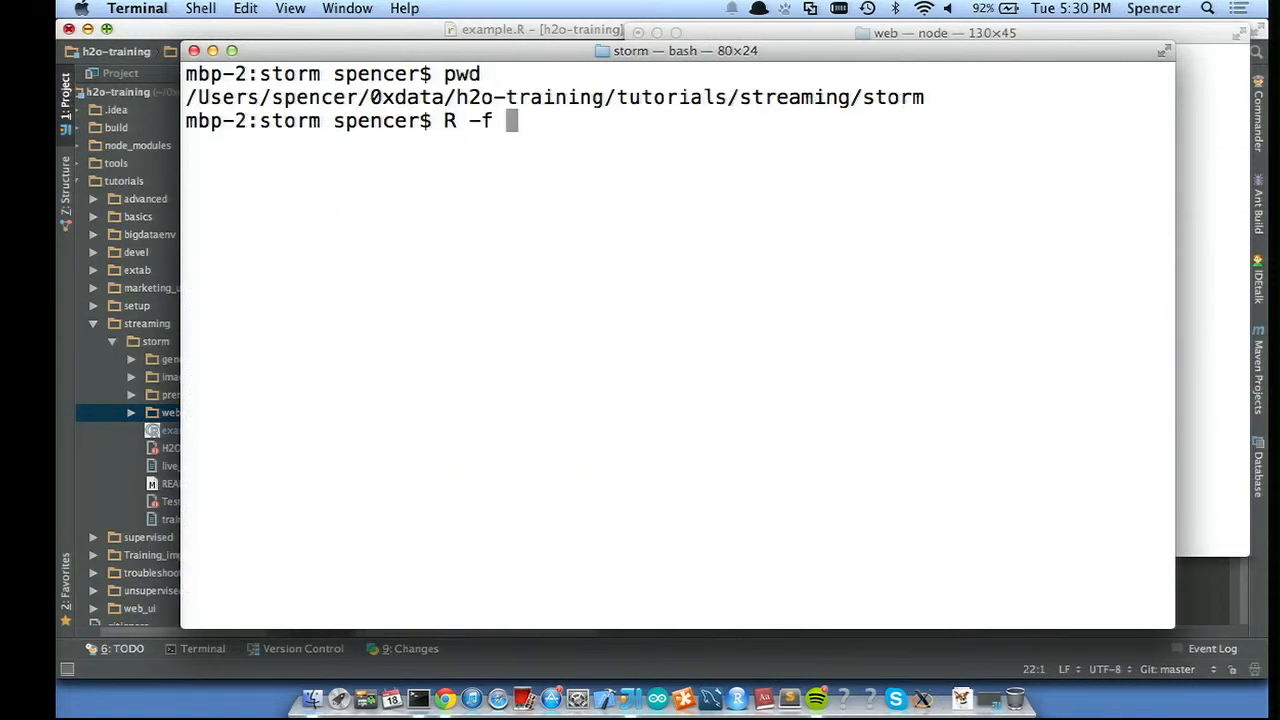
{"action": "key", "text": "Return"}
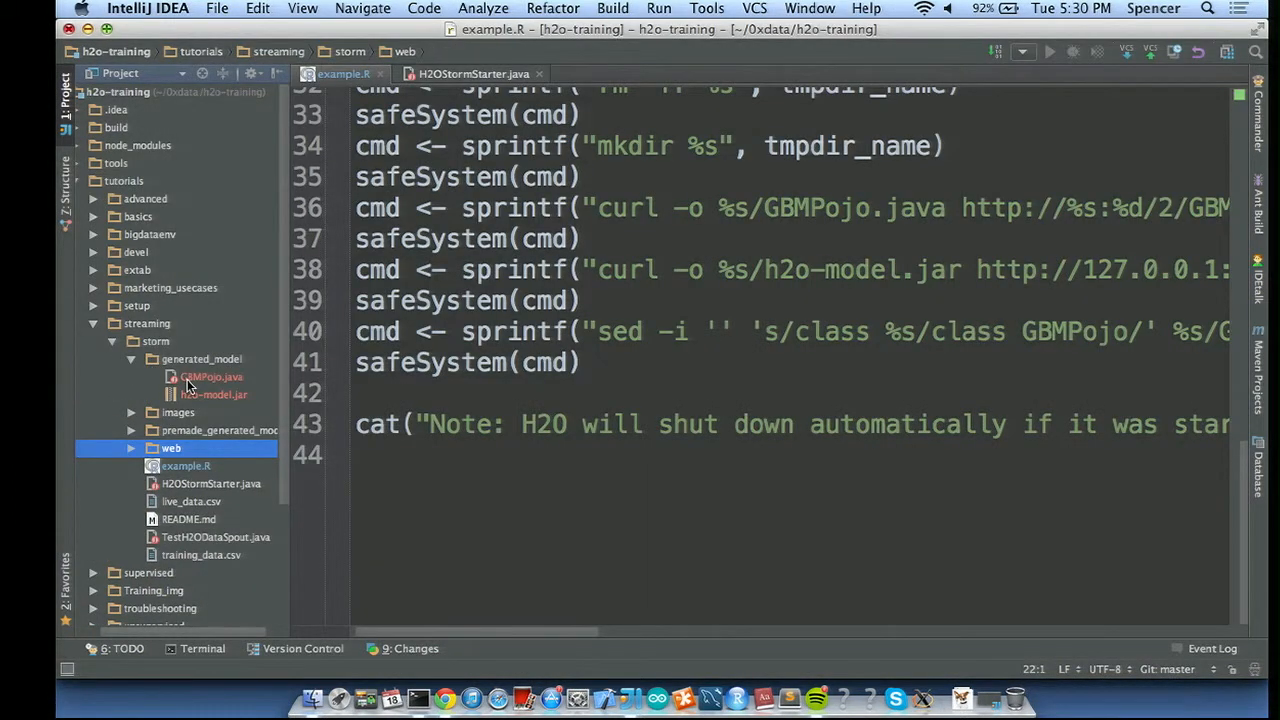
{"action": "double_click", "coordinate": [210, 377]}
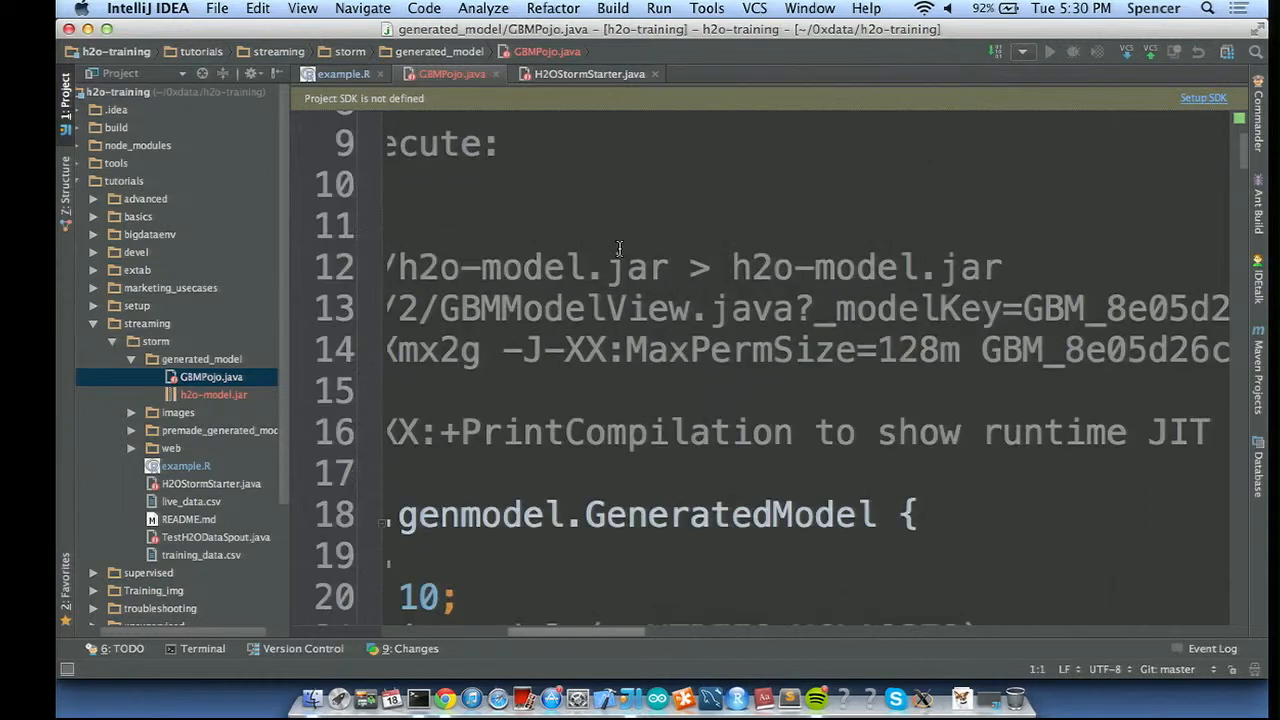
{"action": "scroll", "scroll_direction": "down", "scroll_amount": 3}
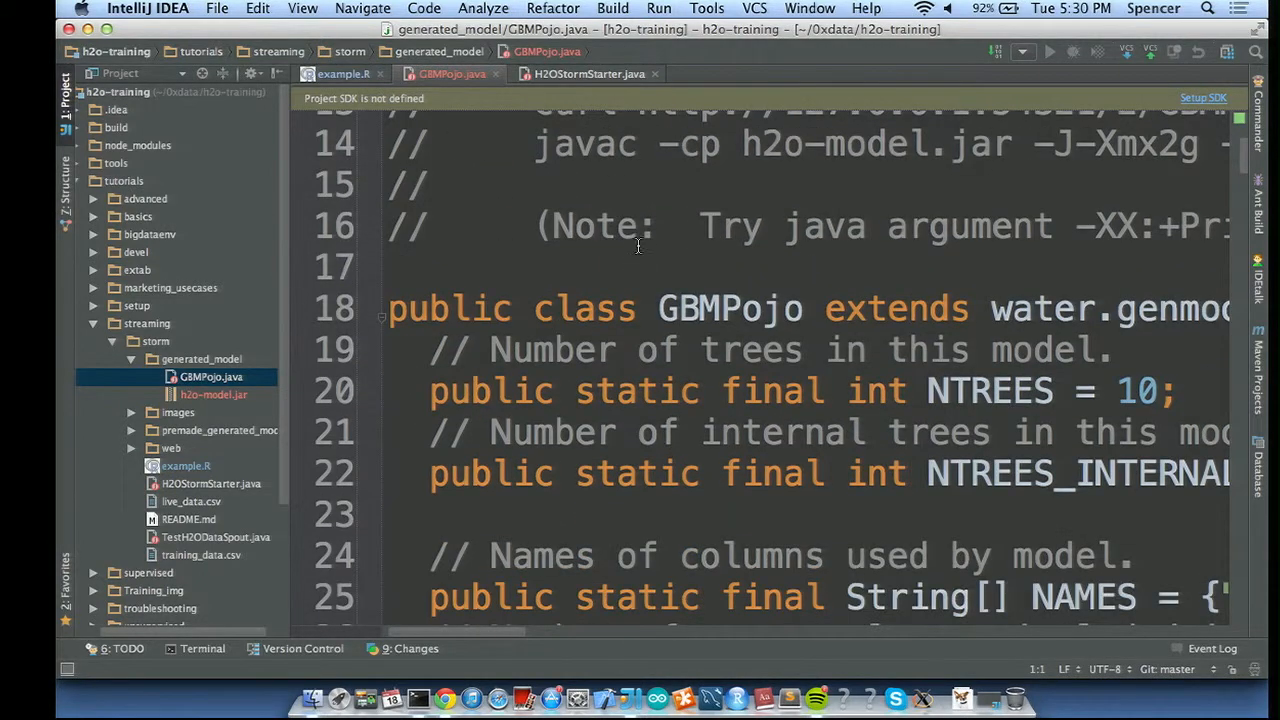
{"action": "mouse_move", "coordinate": [700, 338]}
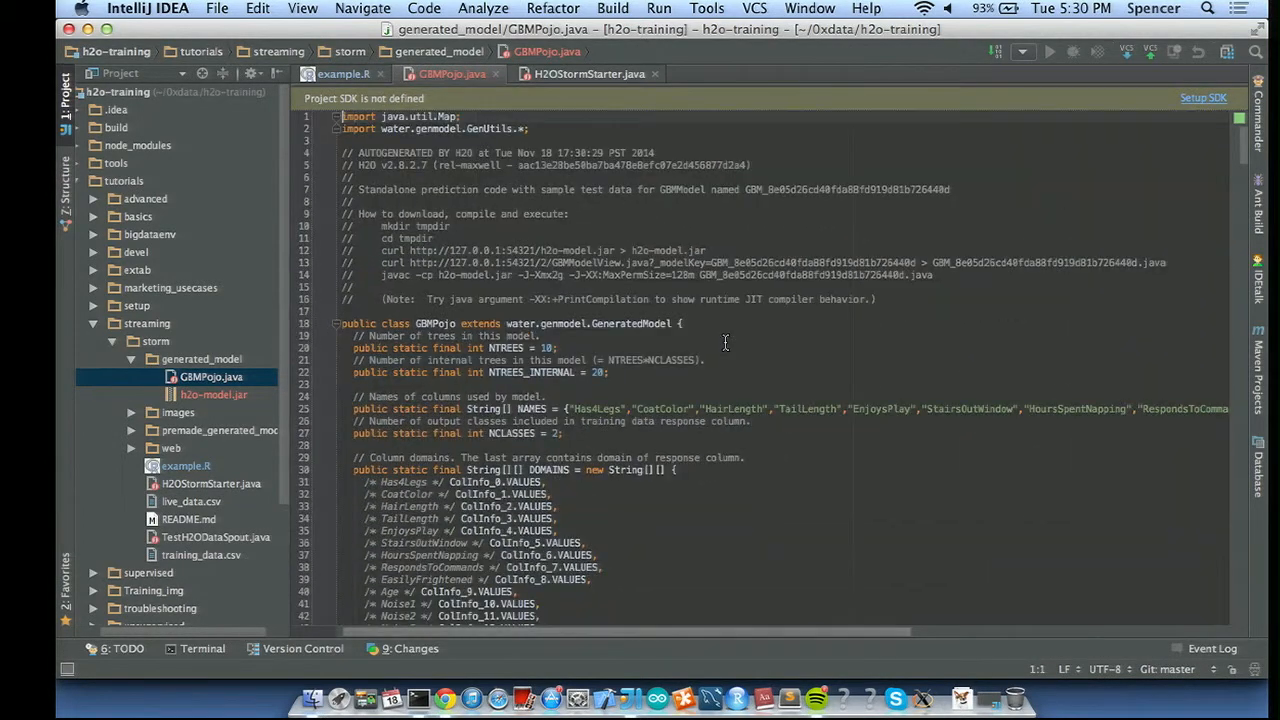
{"action": "scroll", "scroll_direction": "down", "scroll_amount": 3}
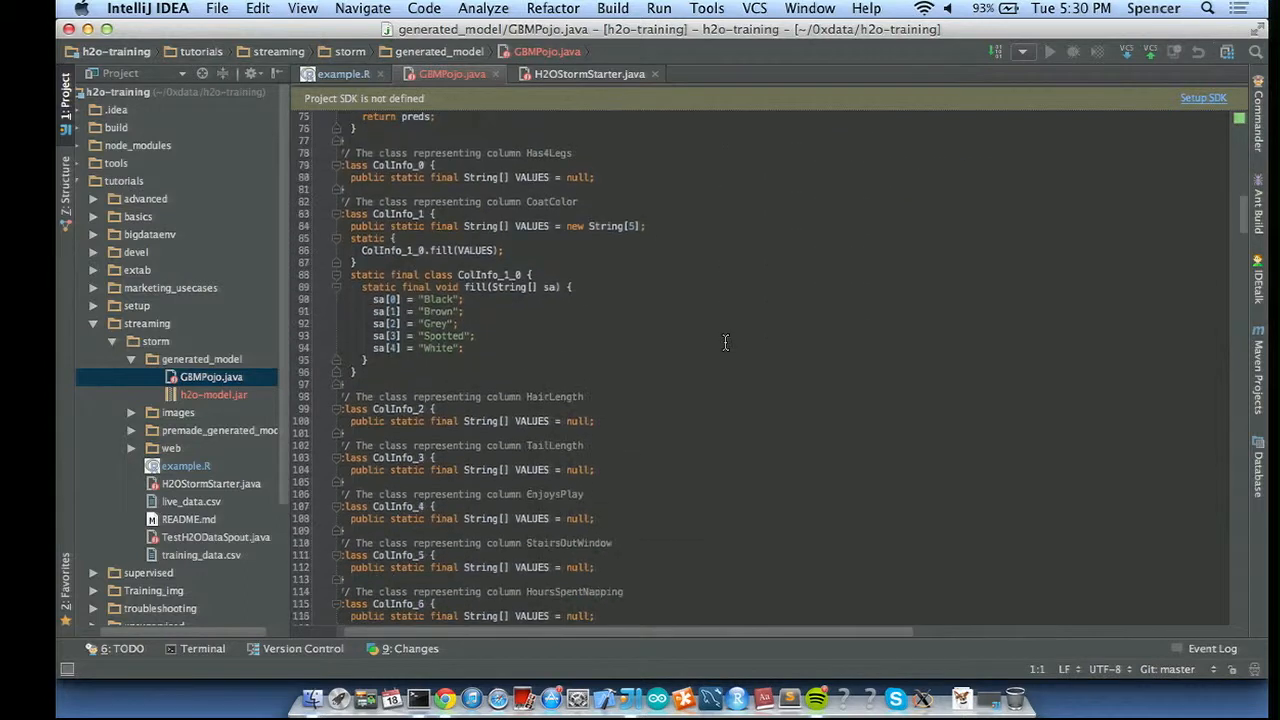
{"action": "scroll", "scroll_direction": "down", "scroll_amount": 3}
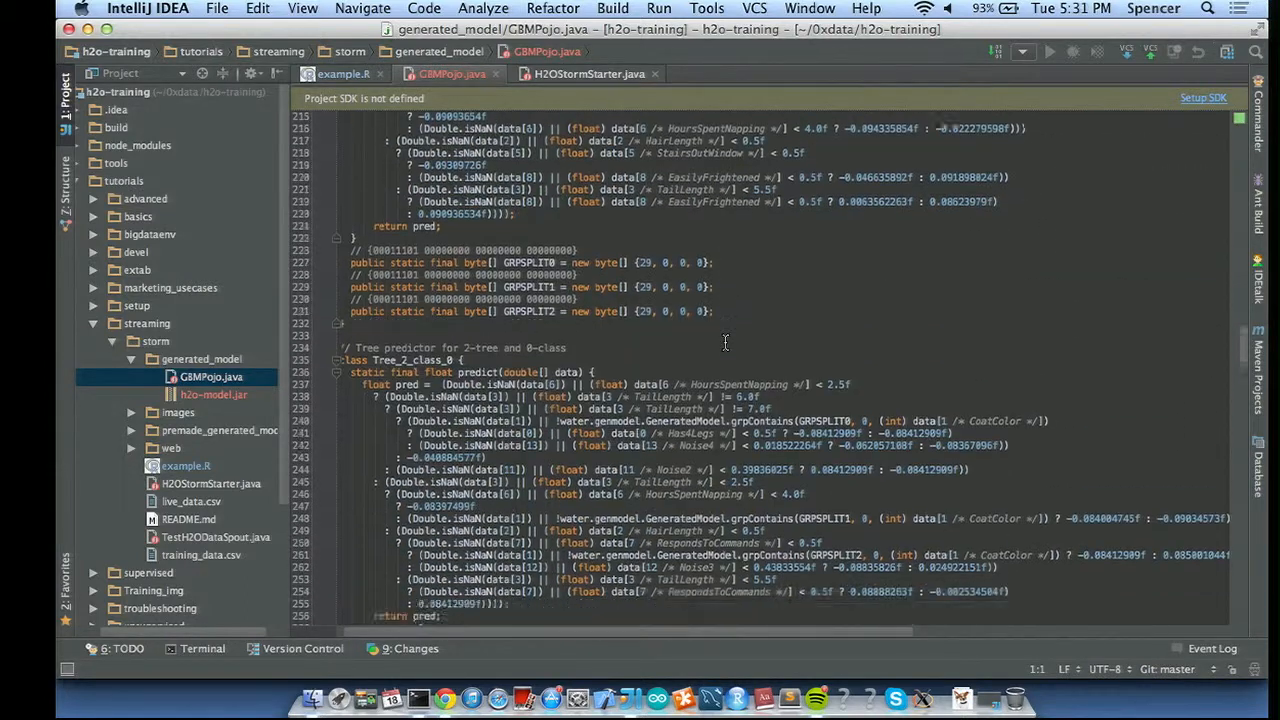
{"action": "scroll", "scroll_direction": "down", "scroll_amount": 3}
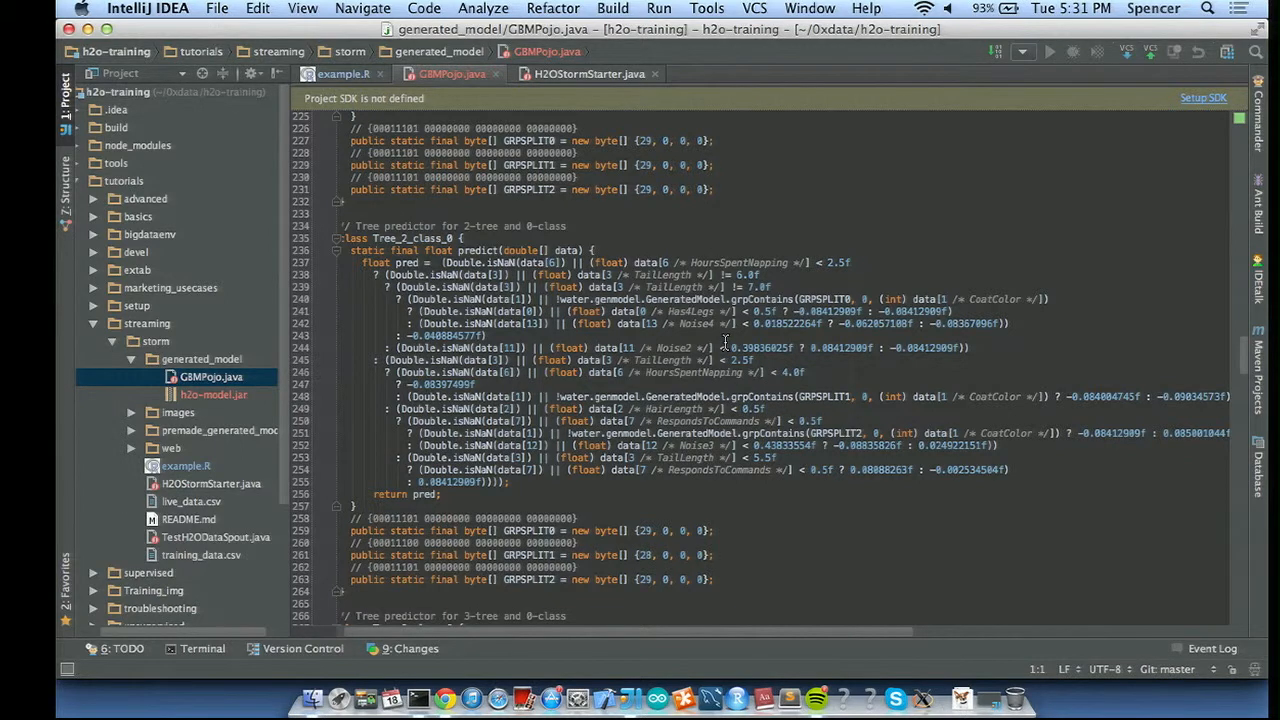
{"action": "scroll", "scroll_direction": "down", "scroll_amount": 3}
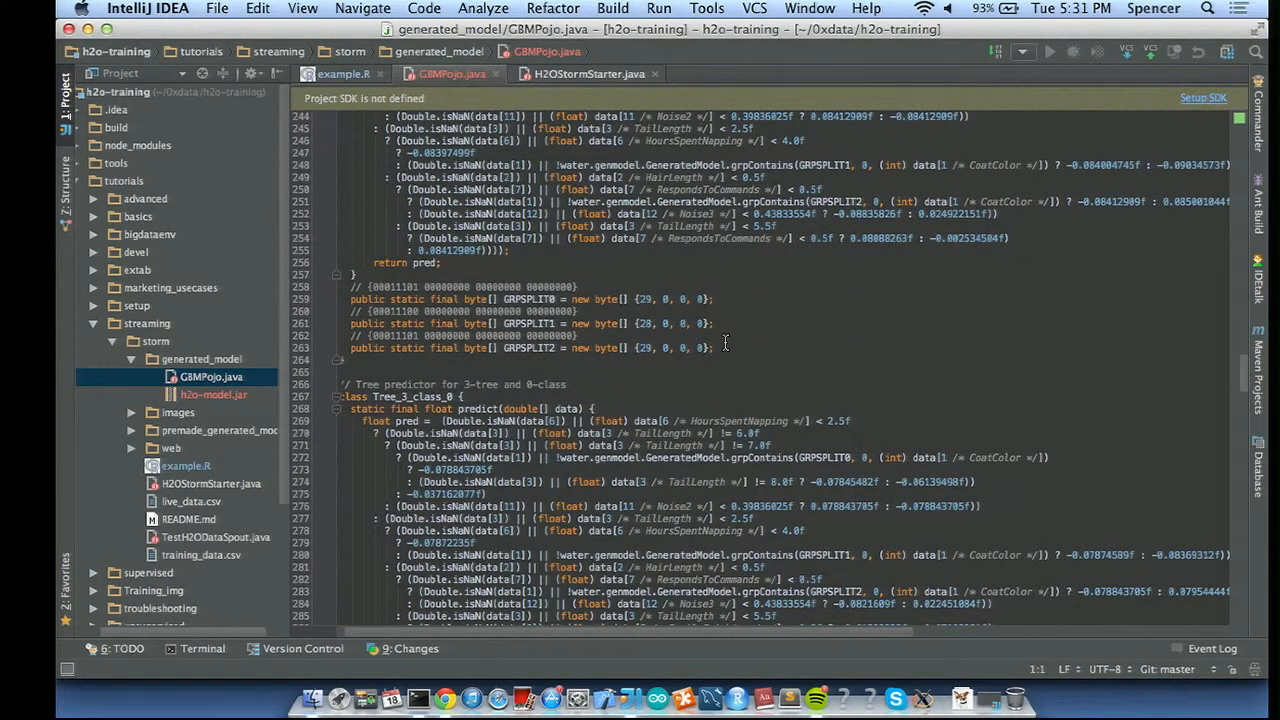
{"action": "scroll", "scroll_direction": "down", "scroll_amount": 3}
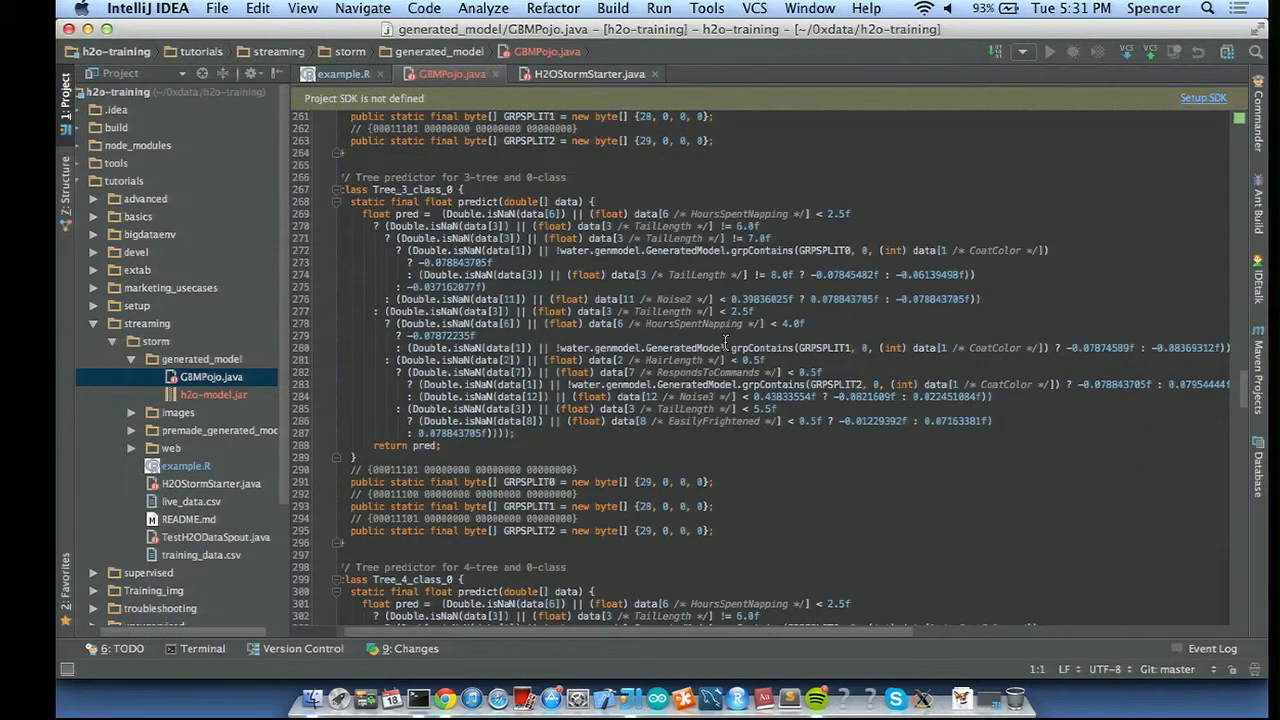
{"action": "scroll", "scroll_direction": "down", "scroll_amount": 3}
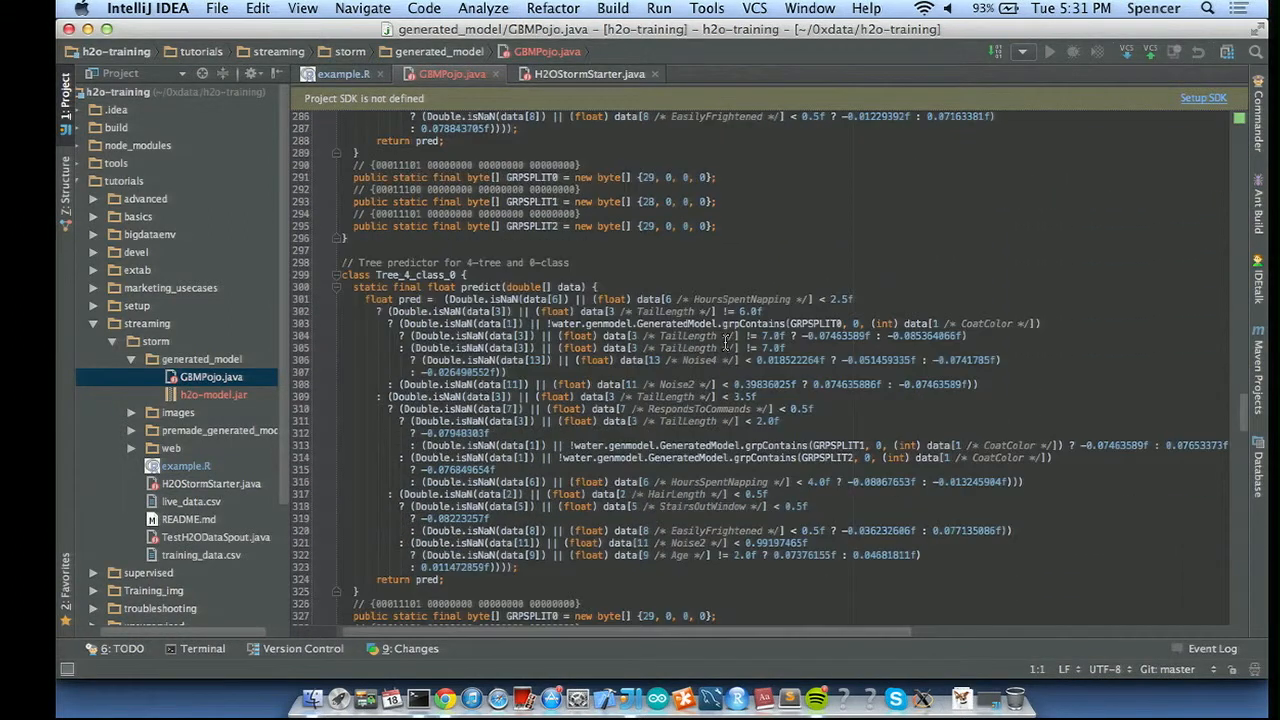
{"action": "scroll", "scroll_direction": "down", "scroll_amount": 3}
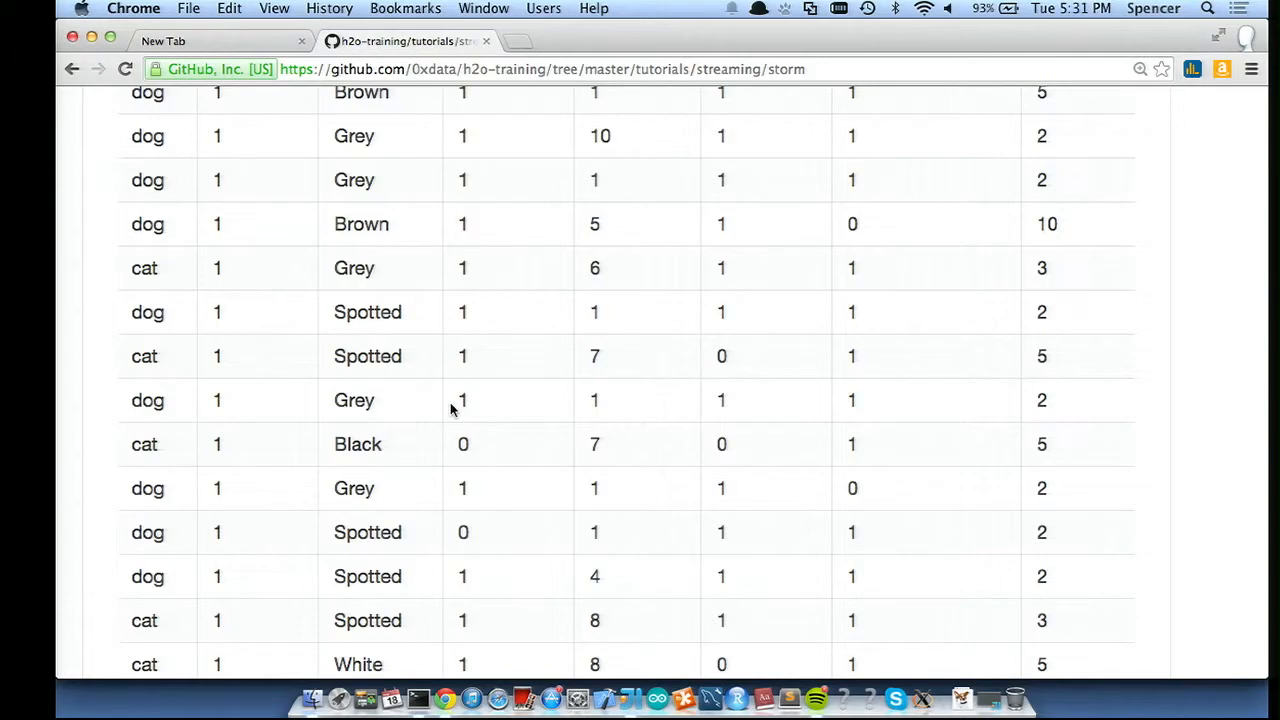
- Scroll the tutorial down to the PredictionBolt execute block that uses GBMPojo
{"action": "scroll", "scroll_direction": "down", "scroll_amount": 3}
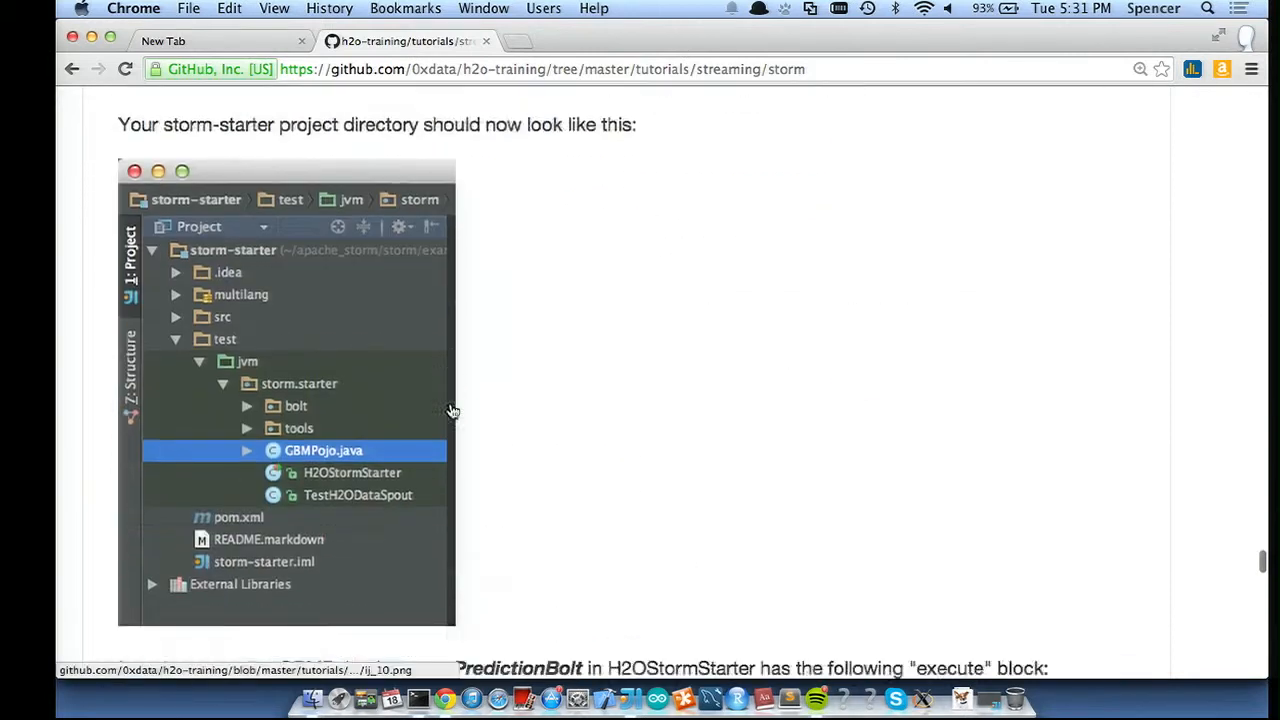
{"action": "scroll", "scroll_direction": "down", "scroll_amount": 3}
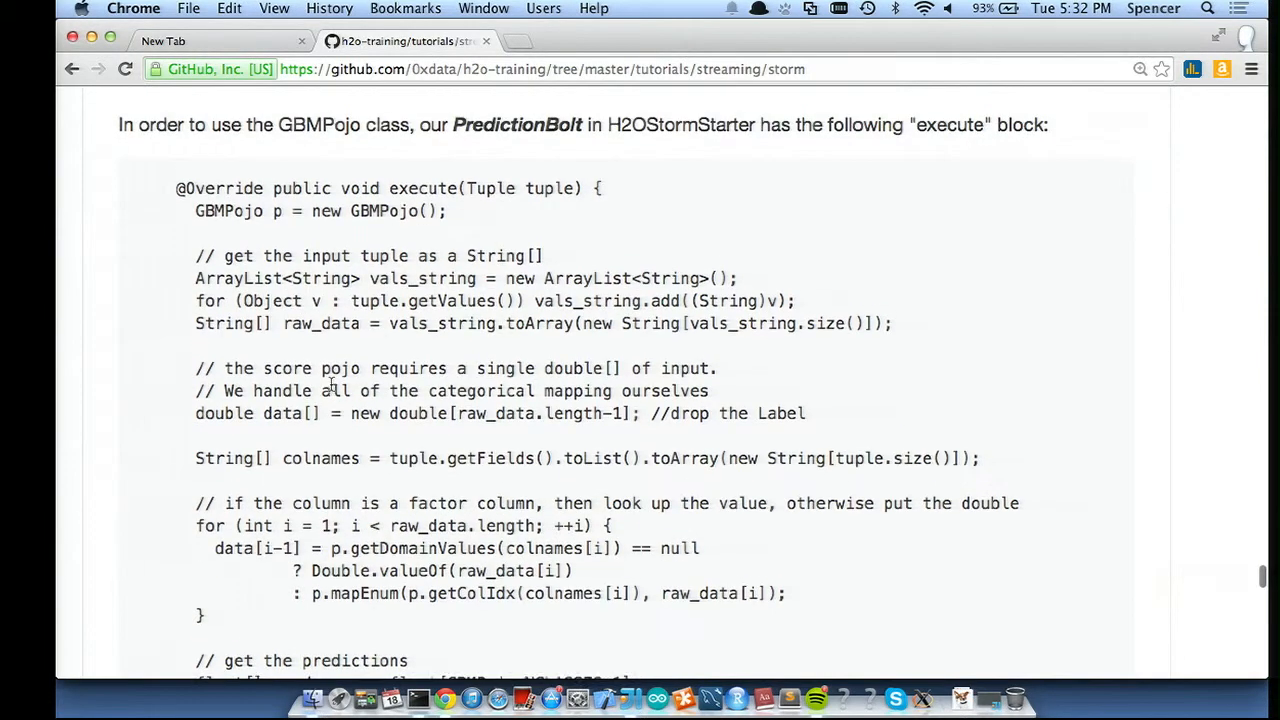
{"action": "scroll", "scroll_direction": "down", "scroll_amount": 3}
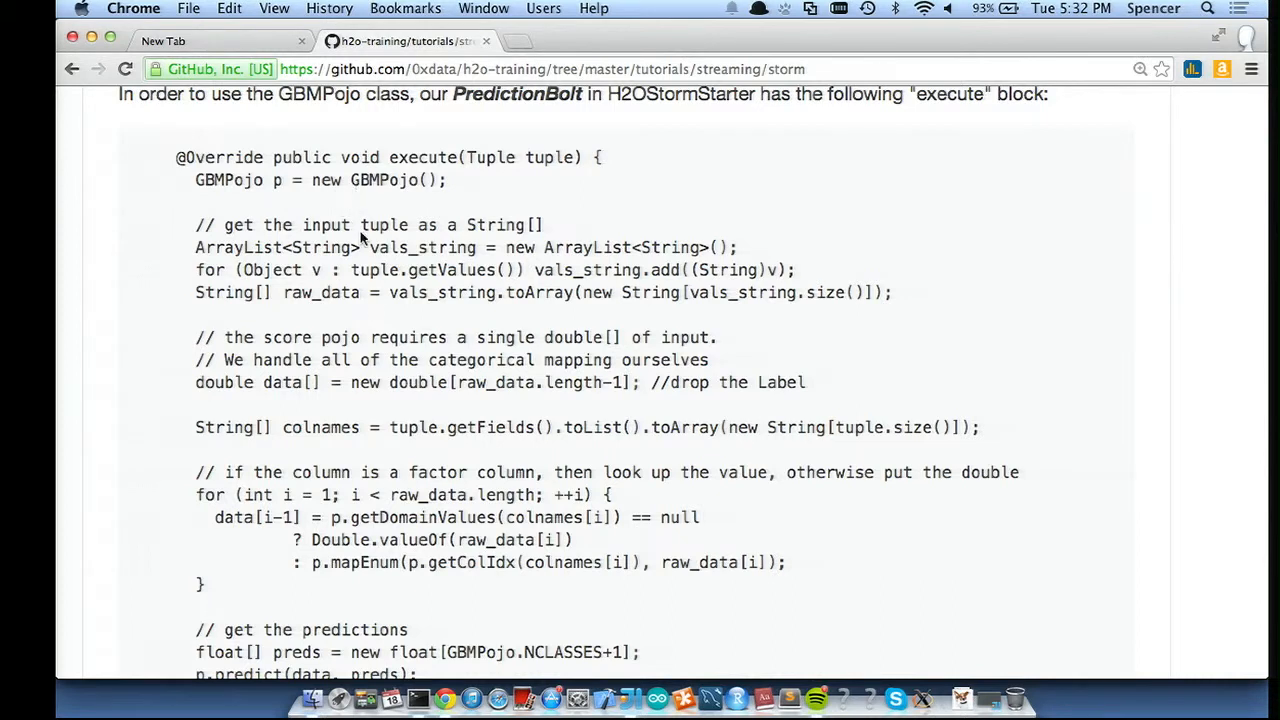
{"action": "mouse_move", "coordinate": [325, 290]}
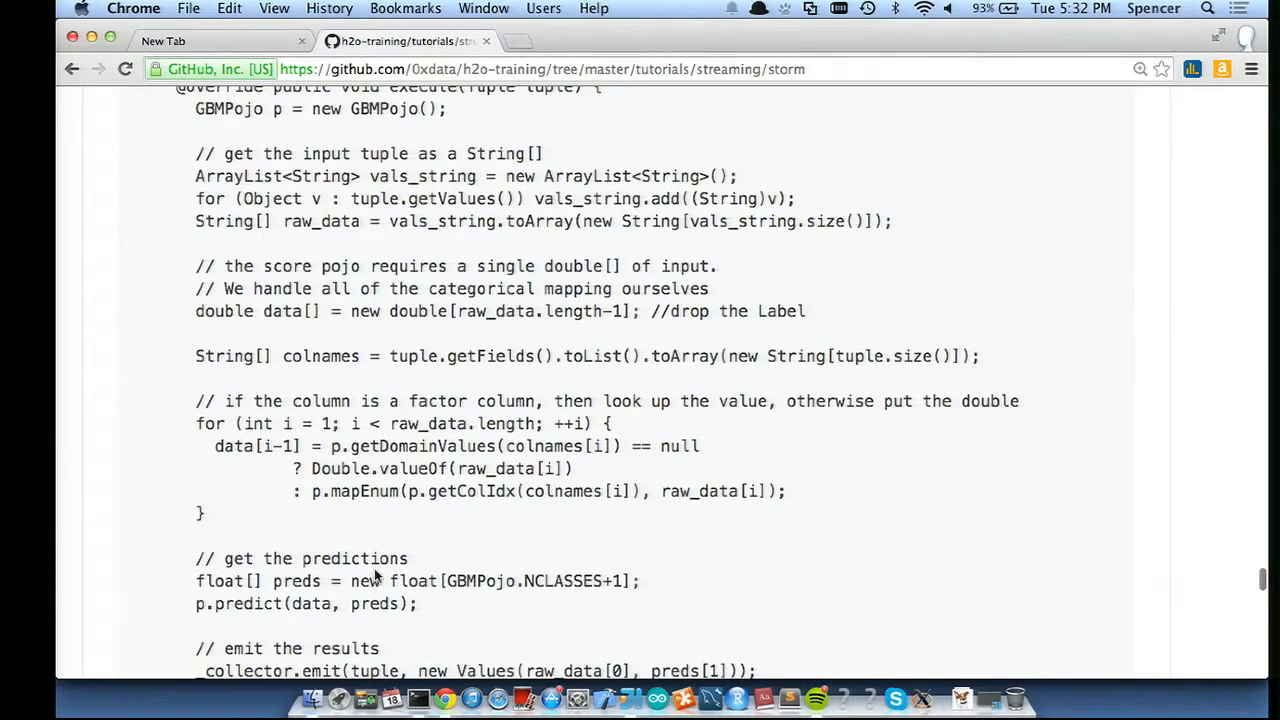
{"action": "scroll", "scroll_direction": "down", "scroll_amount": 3}
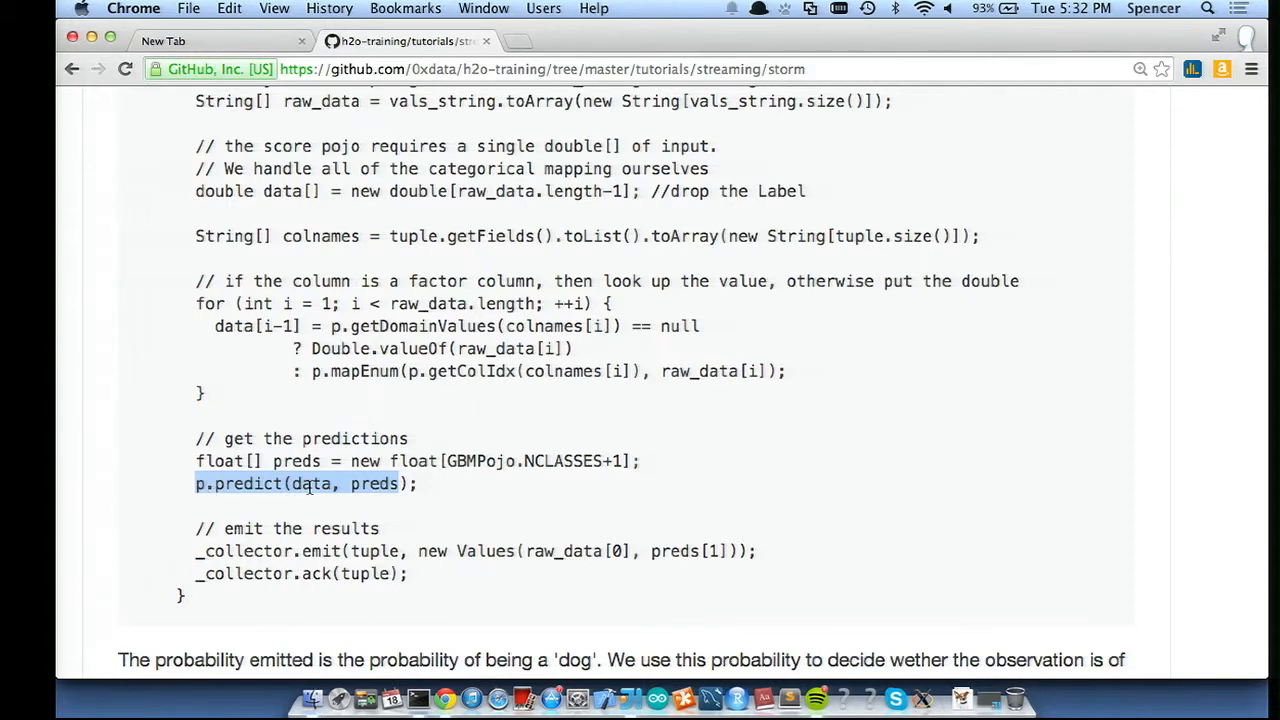
{"action": "mouse_move", "coordinate": [360, 489]}
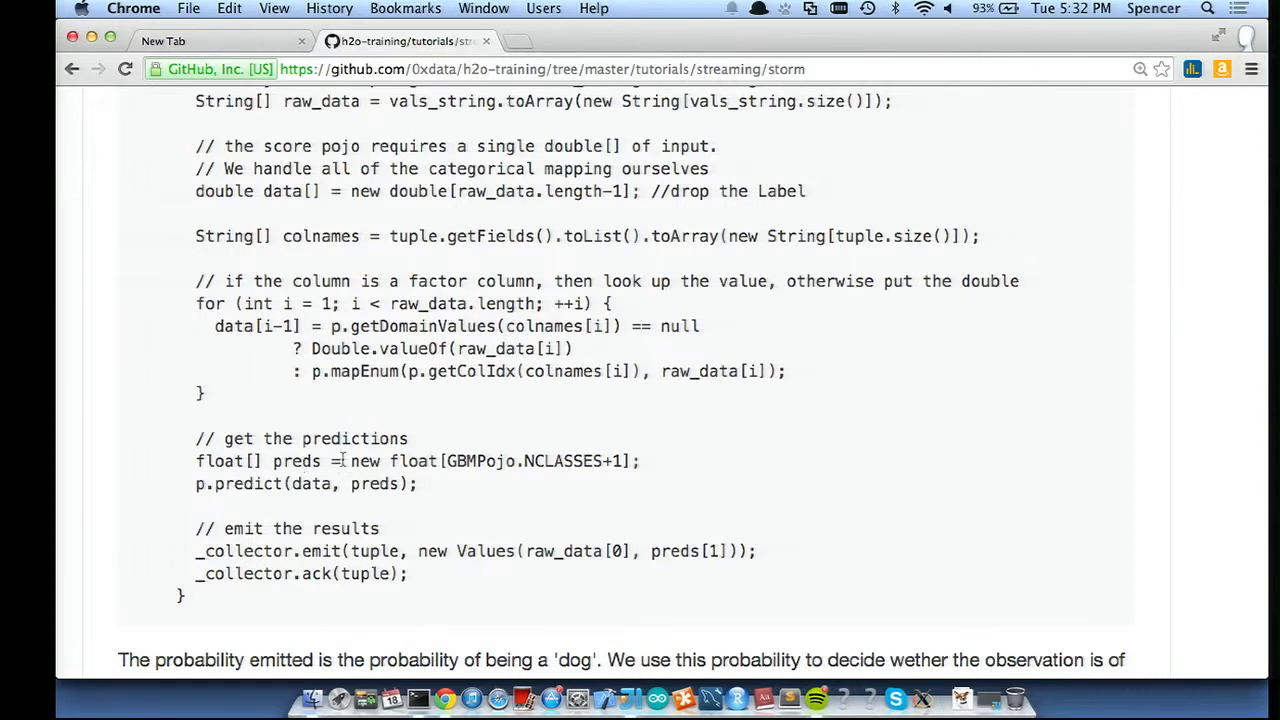
{"action": "mouse_move", "coordinate": [377, 491]}
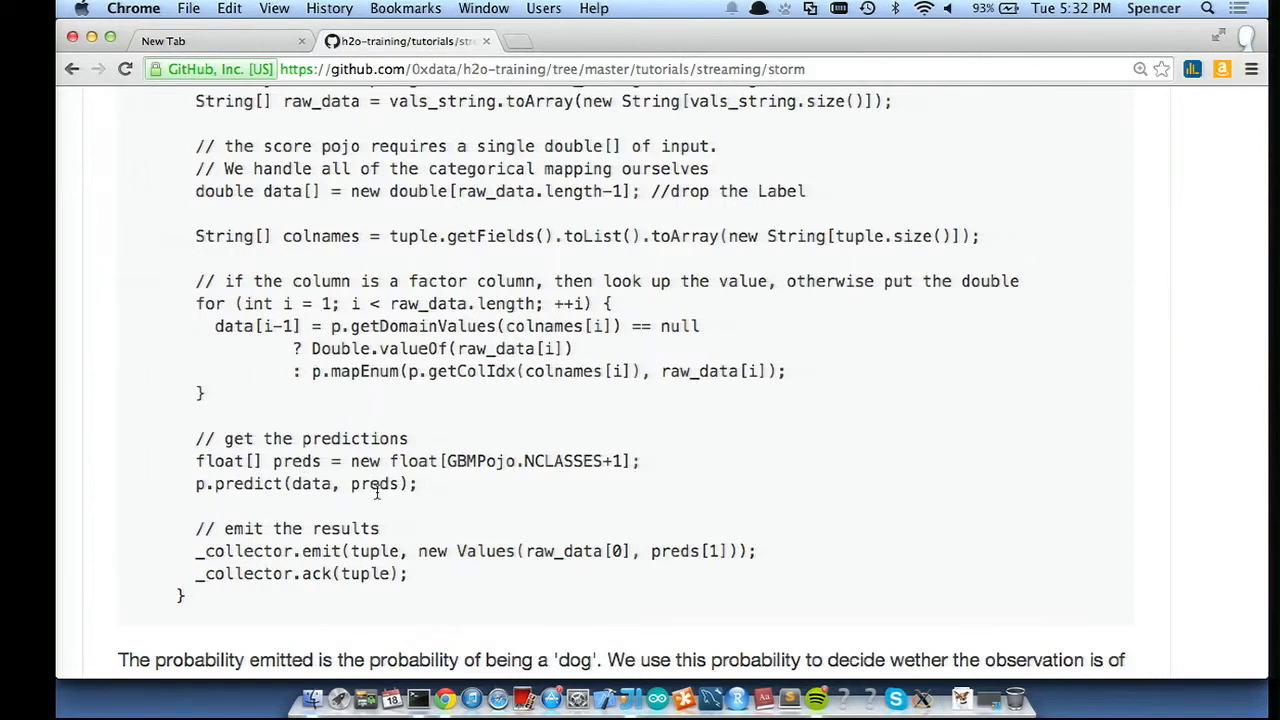
{"action": "scroll", "scroll_direction": "down", "scroll_amount": 3}
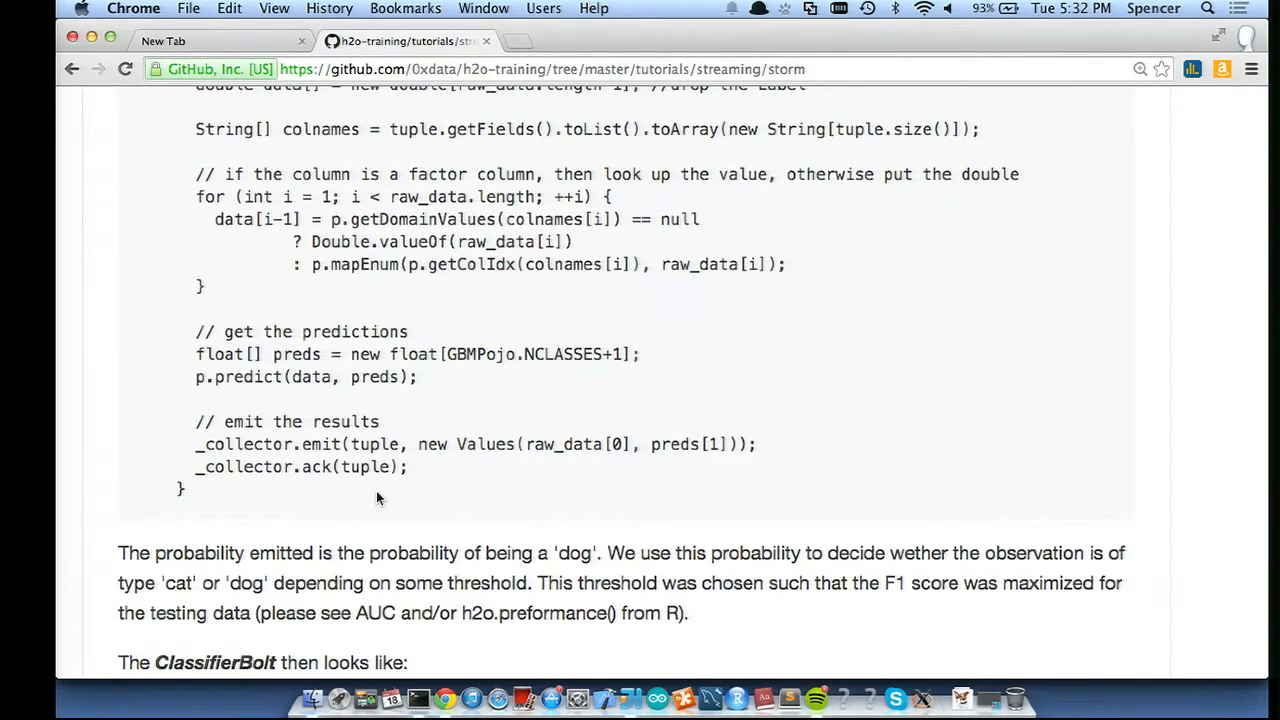
{"action": "scroll", "scroll_direction": "down", "scroll_amount": 3}
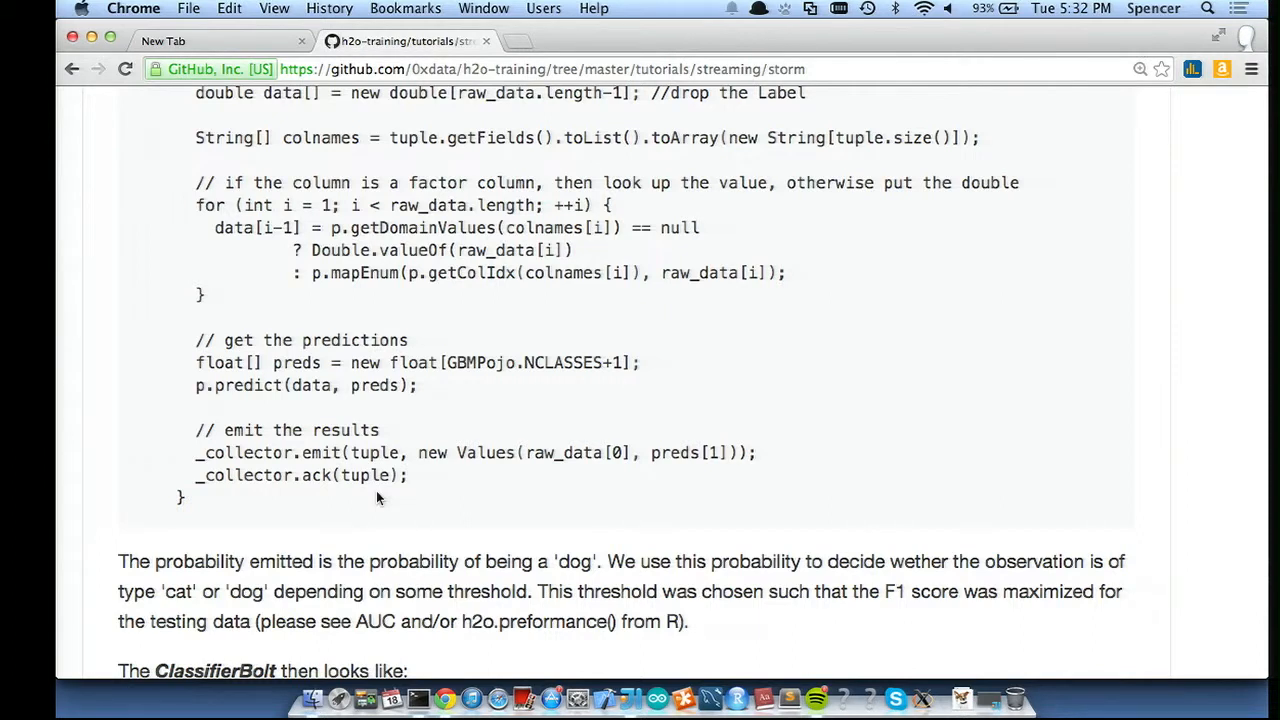
{"action": "mouse_move", "coordinate": [618, 470]}
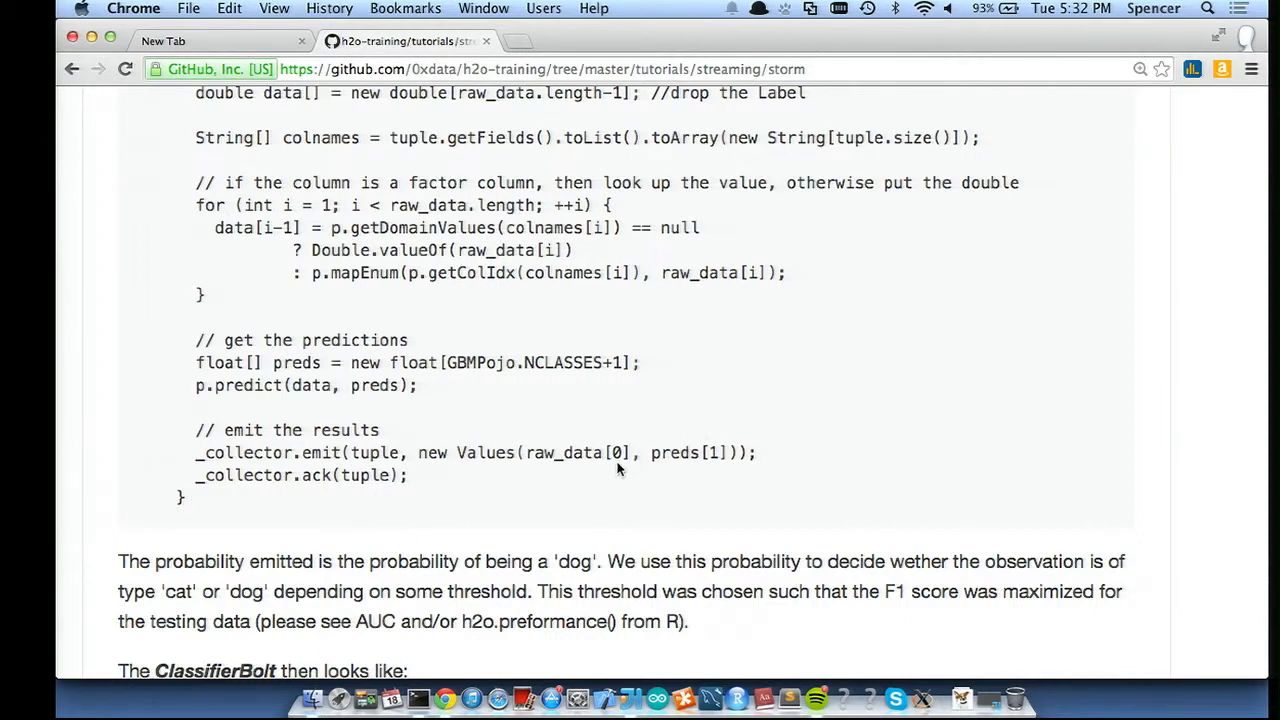
{"action": "mouse_move", "coordinate": [602, 531]}
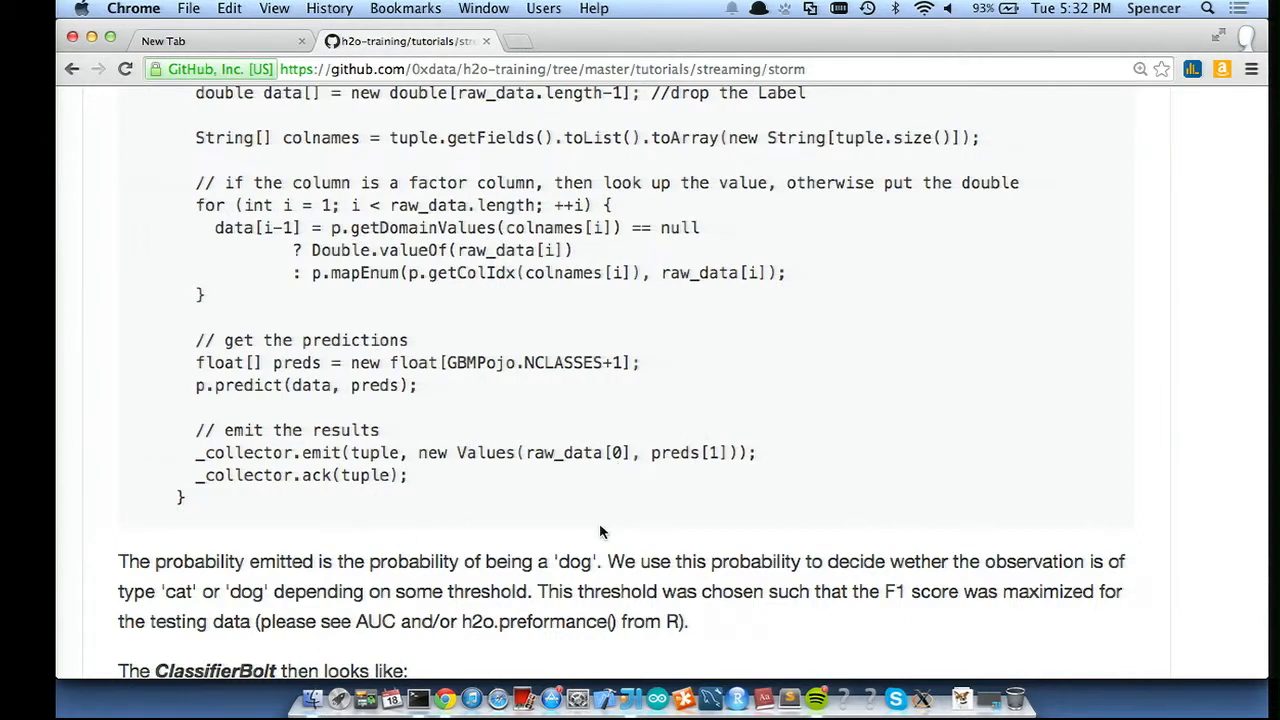
{"action": "scroll", "scroll_direction": "down", "scroll_amount": 3}
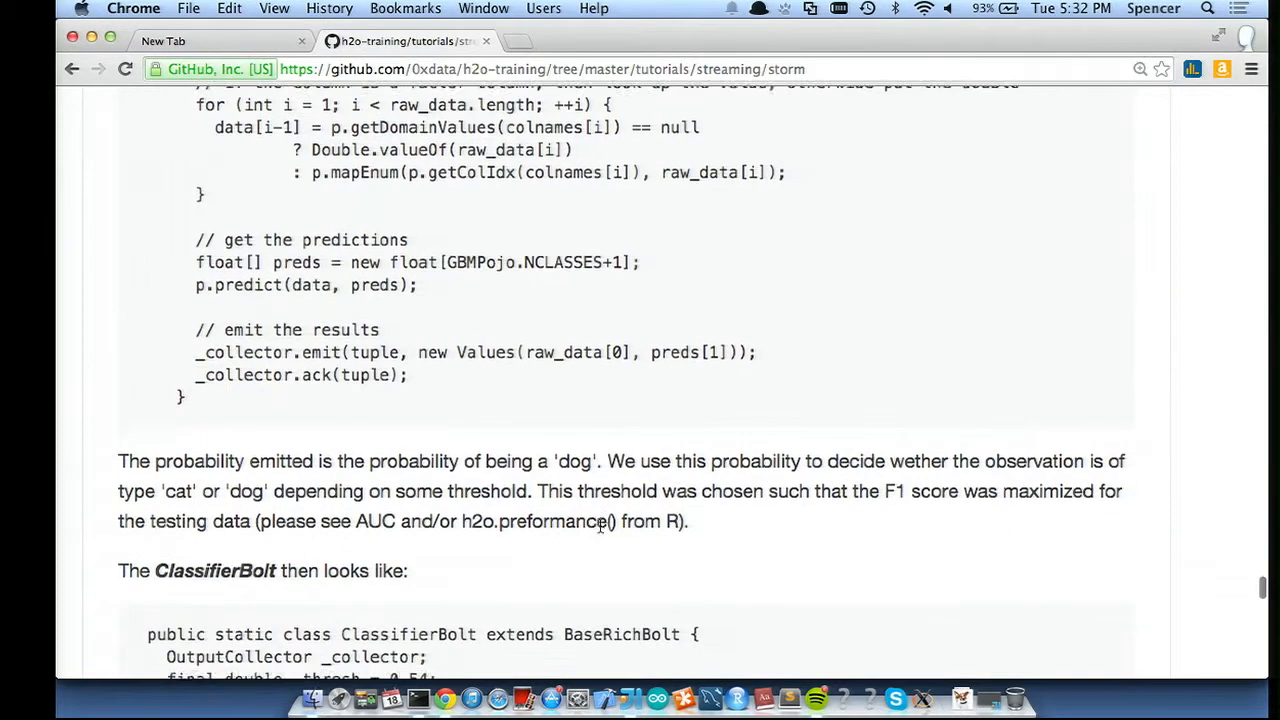
{"action": "scroll", "scroll_direction": "down", "scroll_amount": 3}
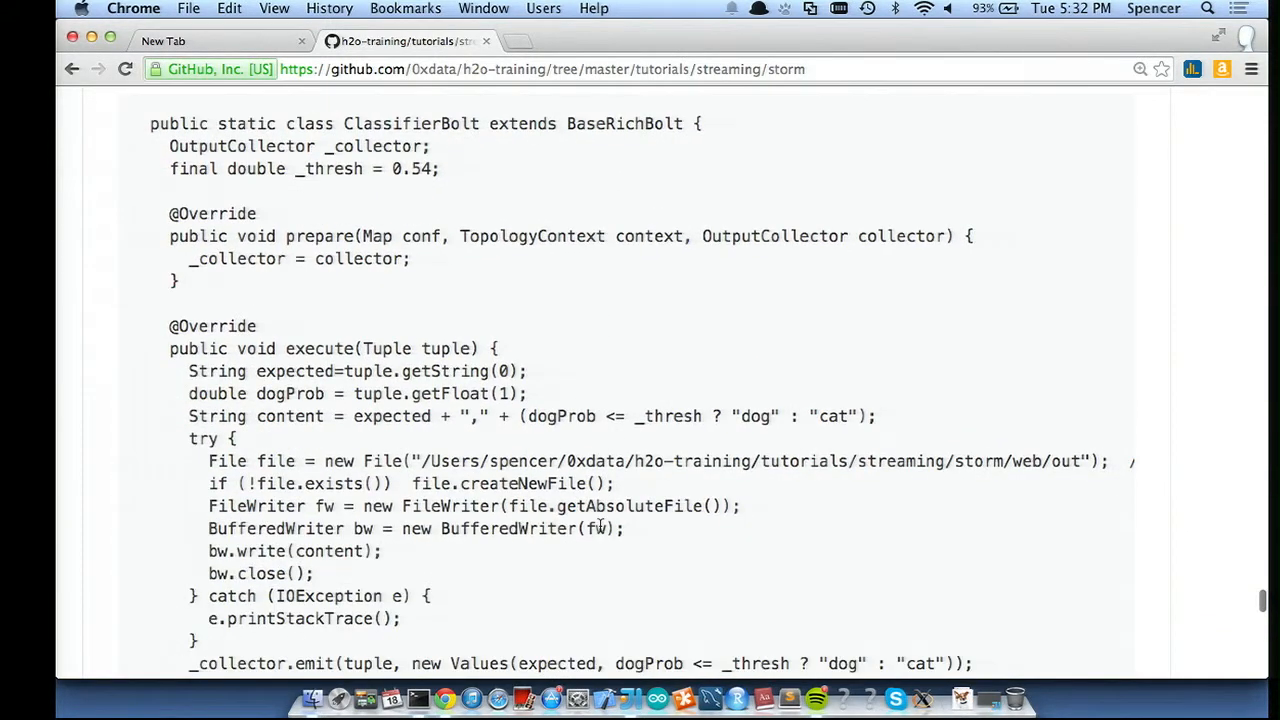
{"action": "scroll", "scroll_direction": "down", "scroll_amount": 3}
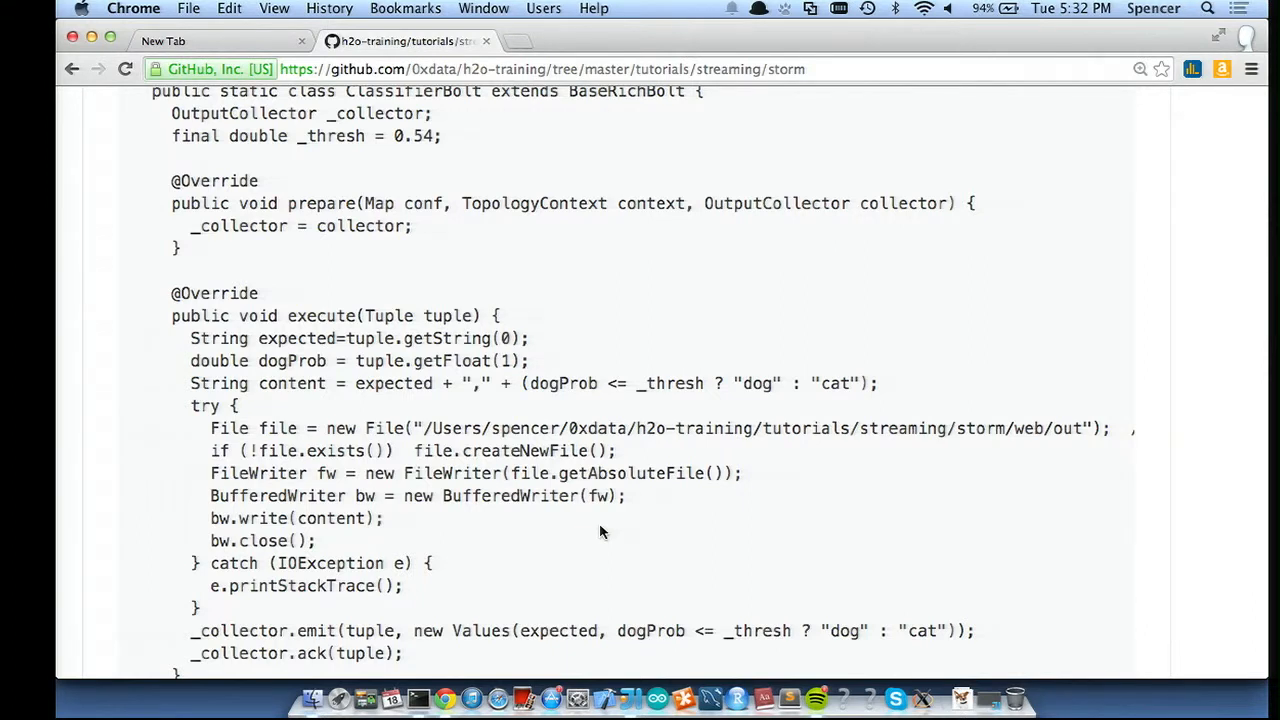
{"action": "scroll", "scroll_direction": "down", "scroll_amount": 3}
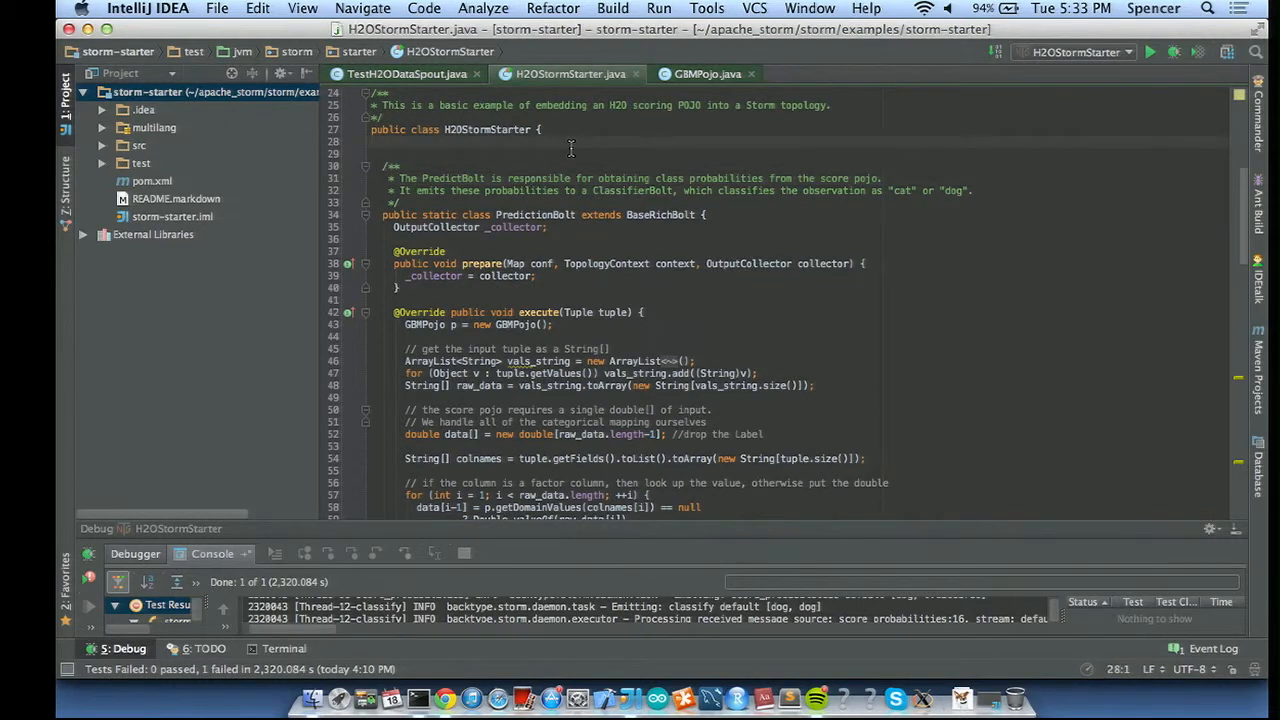
{"action": "mouse_move", "coordinate": [705, 153]}
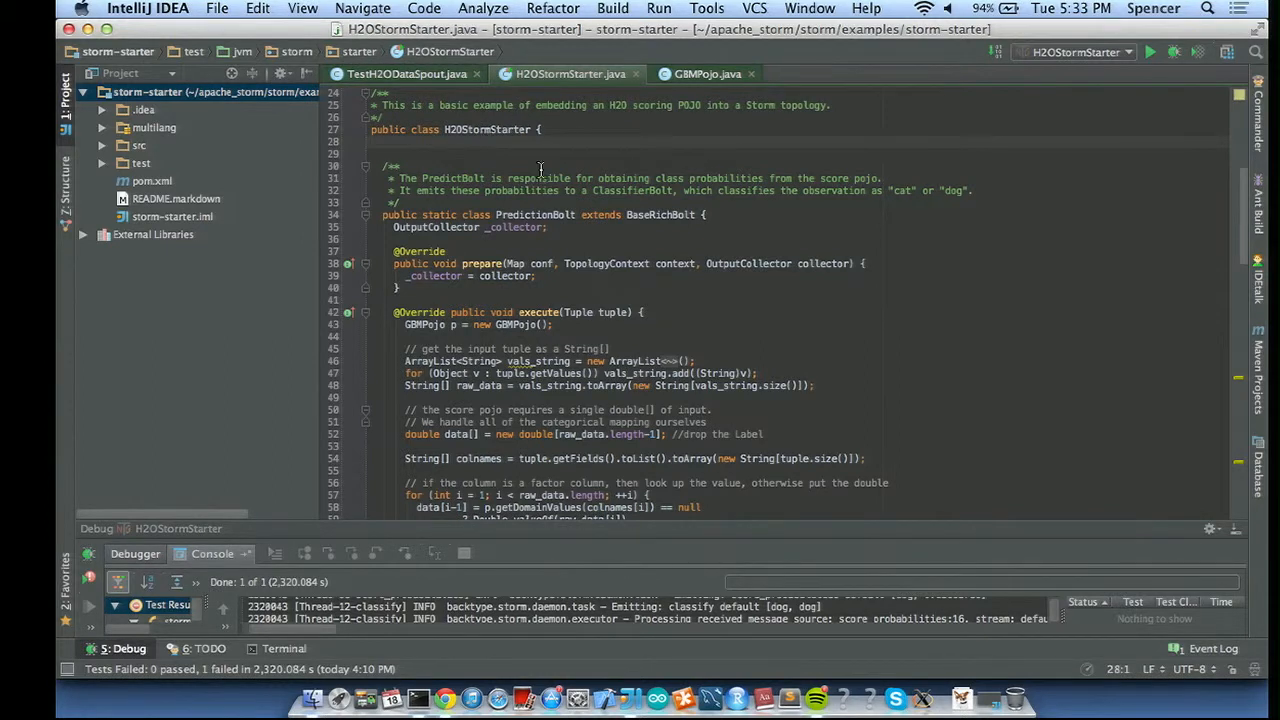
- Follow the Storm console log of scored input rows, then return to the tutorial in Chrome
{"action": "scroll", "scroll_direction": "down", "scroll_amount": 3}
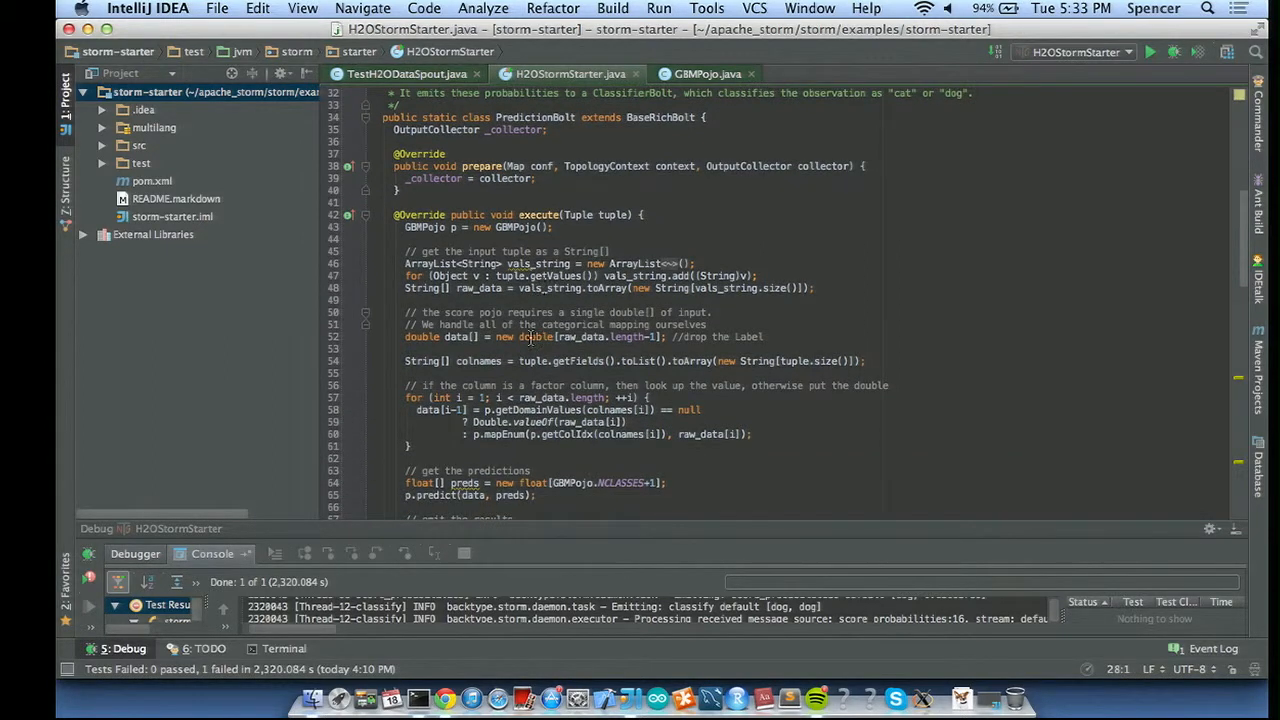
{"action": "scroll", "scroll_direction": "down", "scroll_amount": 3}
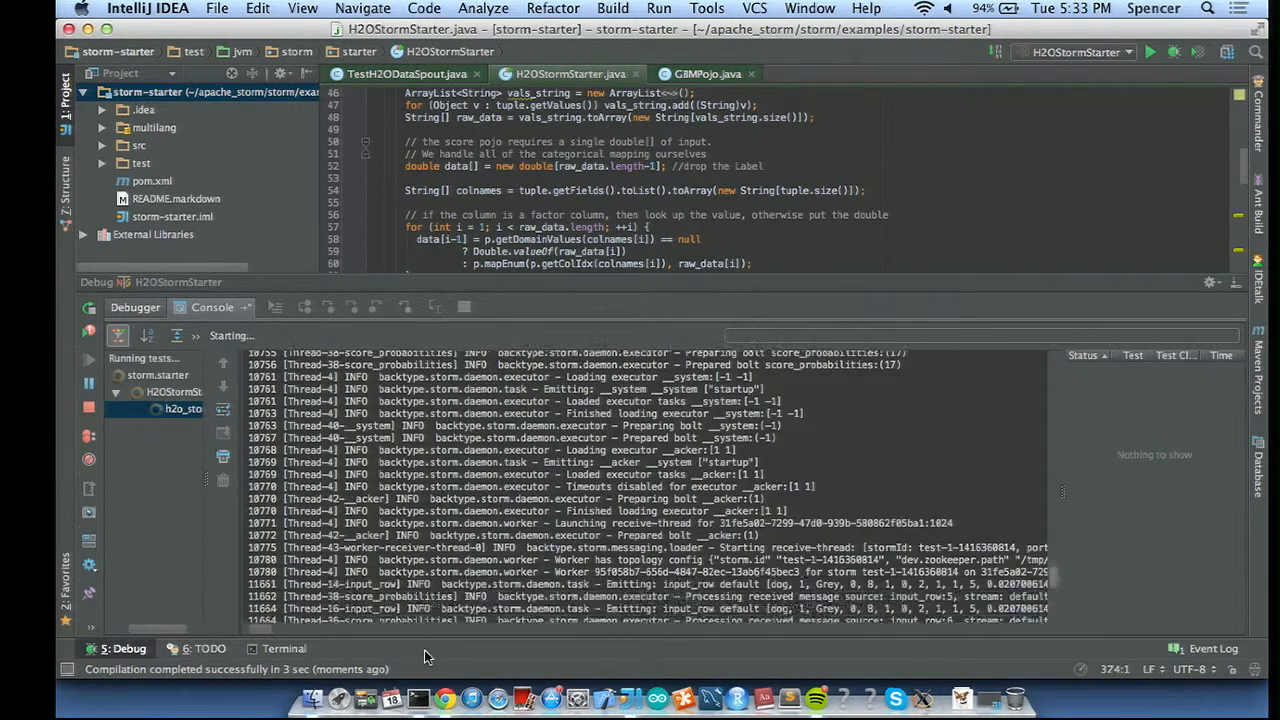
{"action": "left_click", "coordinate": [445, 697]}
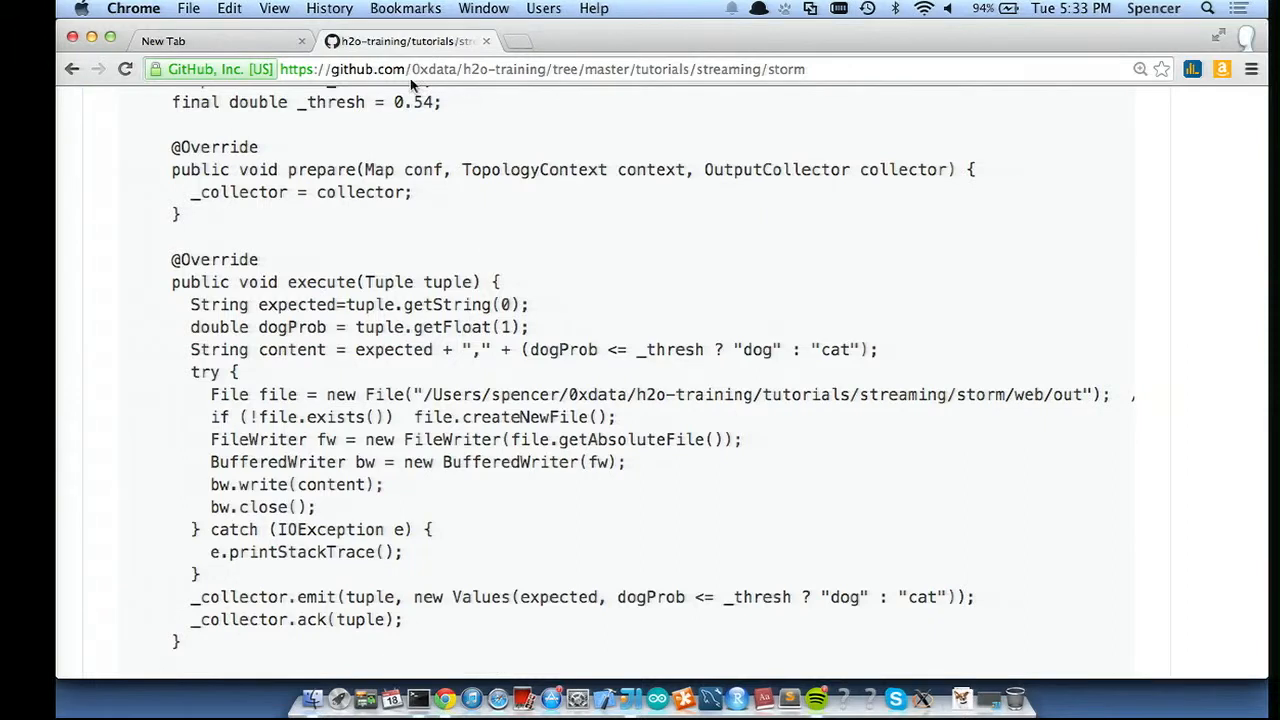